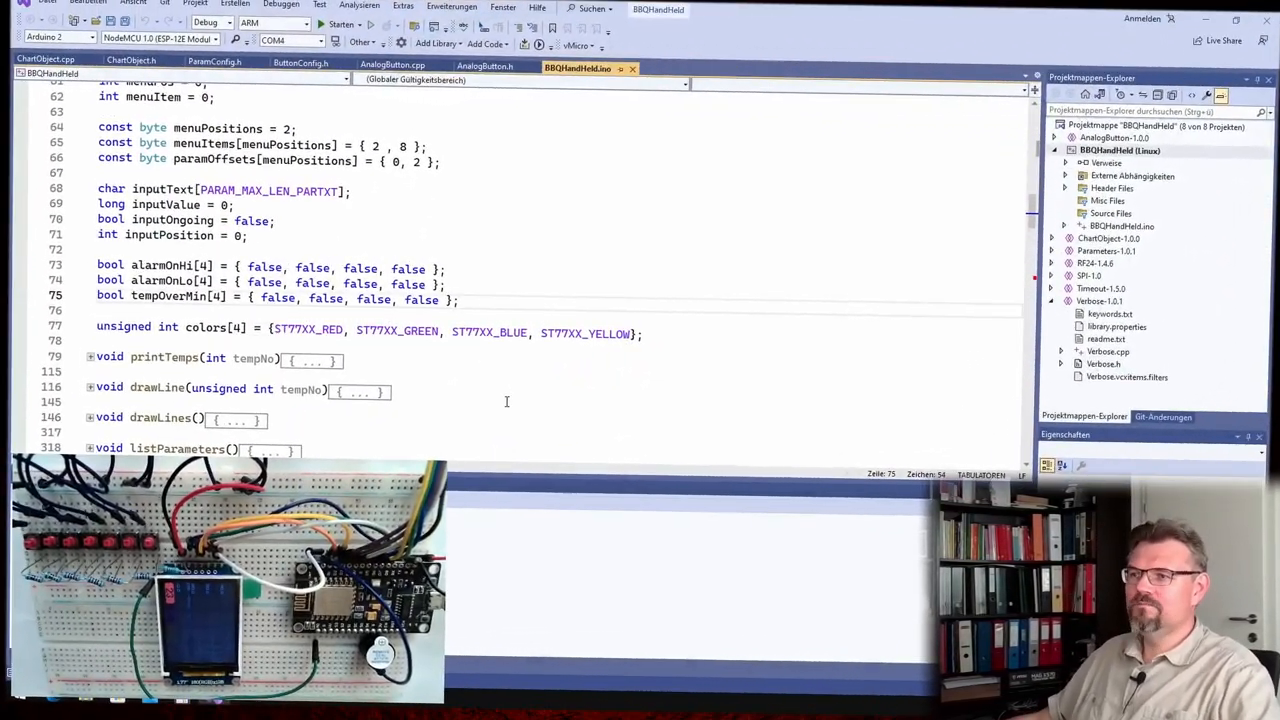
Declare the global flag 'bool alarmQuit = true;' below the alarm arrays.
{"action": "type", "text": "bool alarmQuit = true;"}
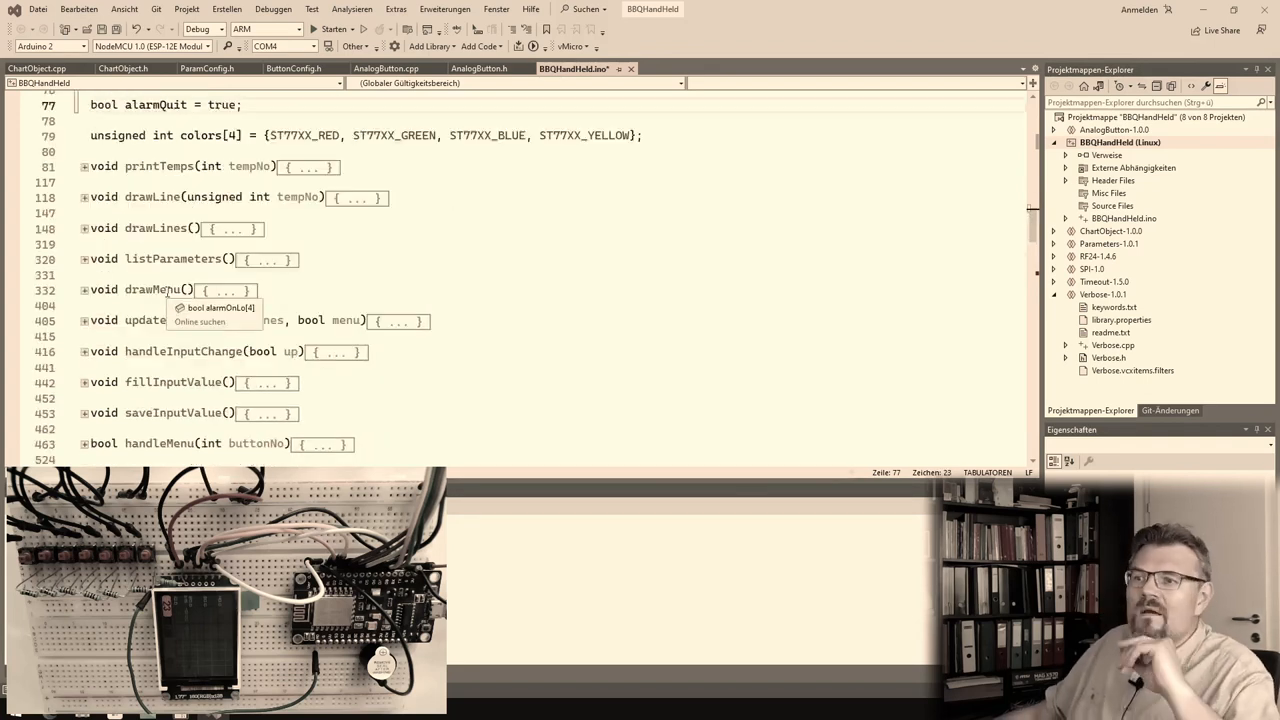
{"action": "scroll", "scroll_direction": "down", "scroll_amount": 3}
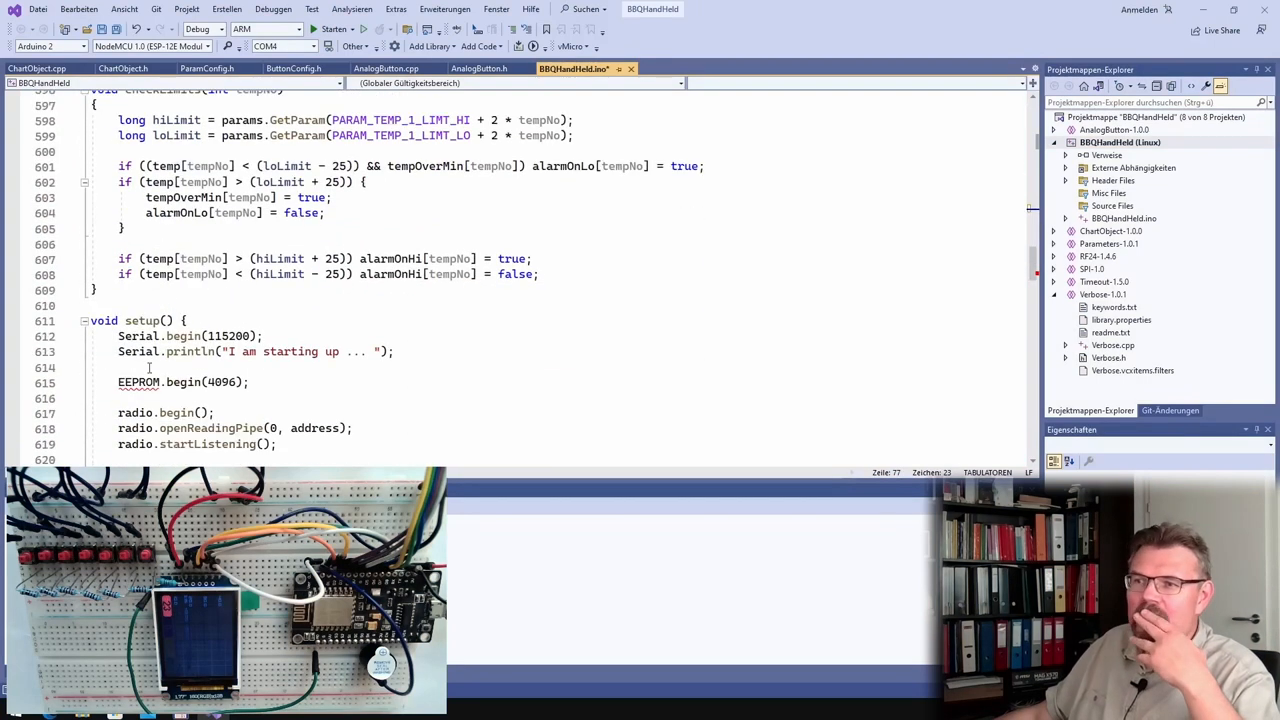
{"action": "scroll", "scroll_direction": "down", "scroll_amount": 3}
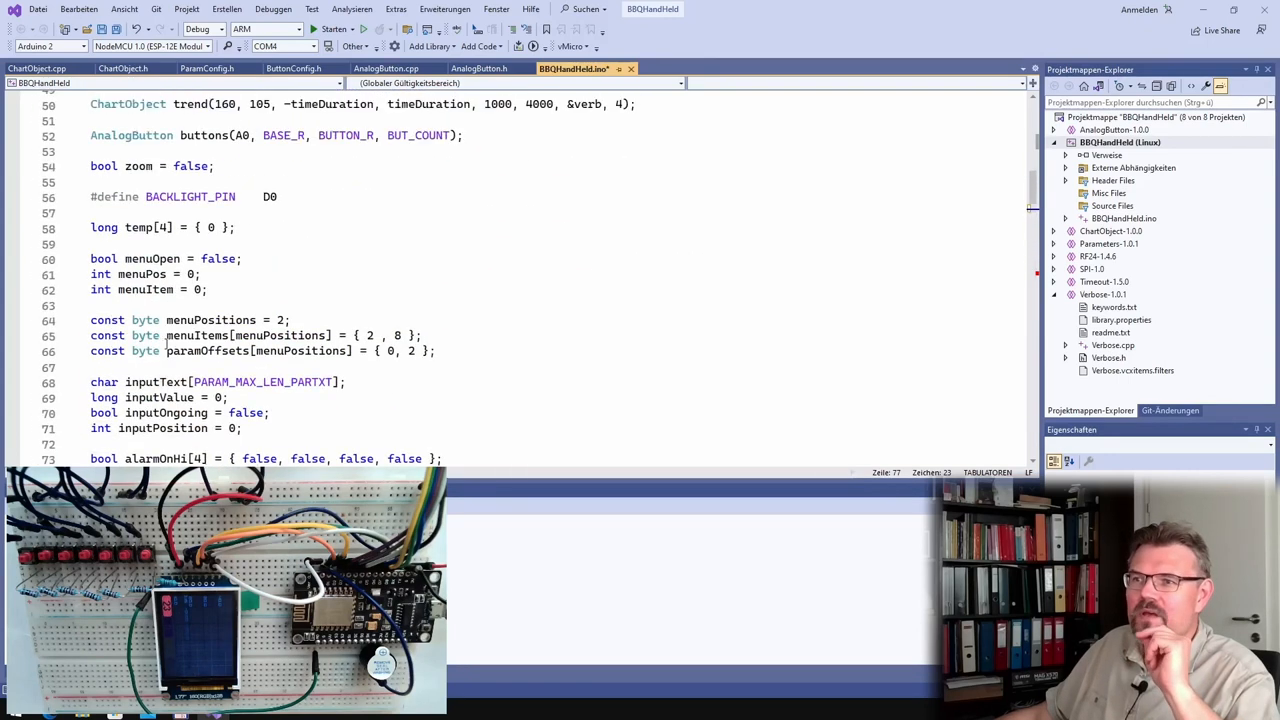
{"action": "scroll", "scroll_direction": "down", "scroll_amount": 3}
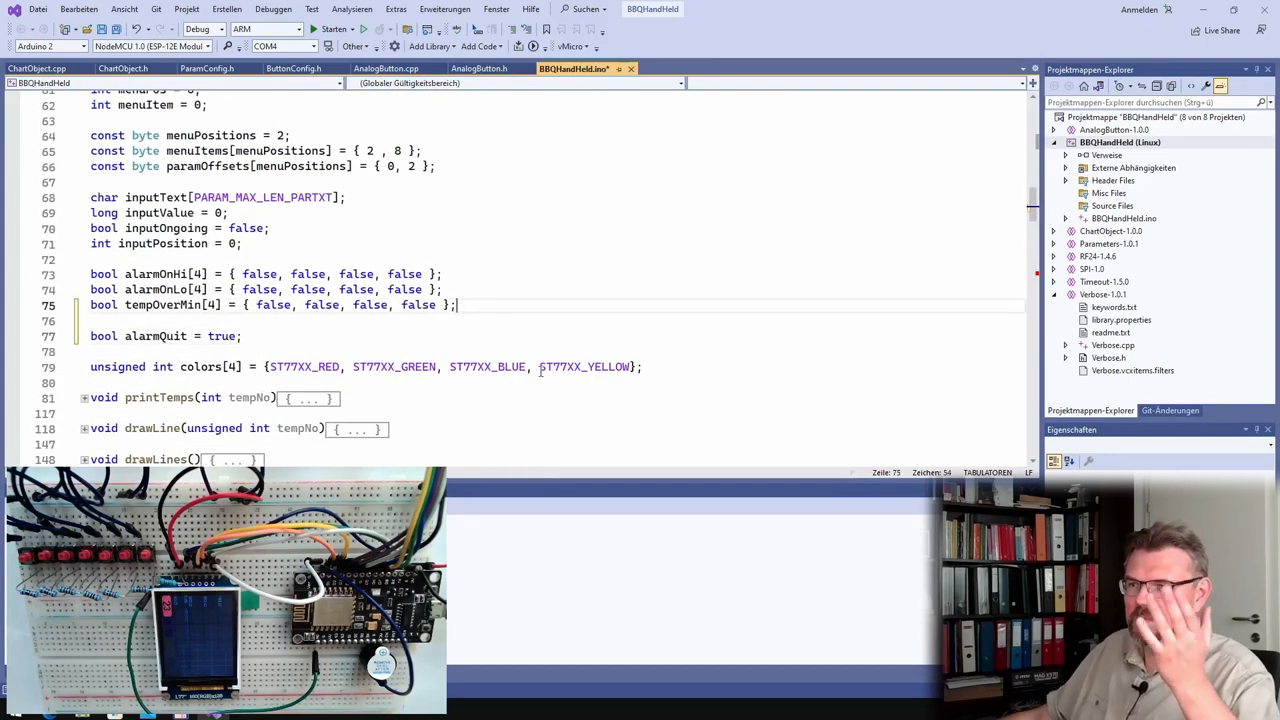
Add the declaration 'Timeout flashAlert(500);' to the sketch's globals.
{"action": "type", "text": "Timo"}
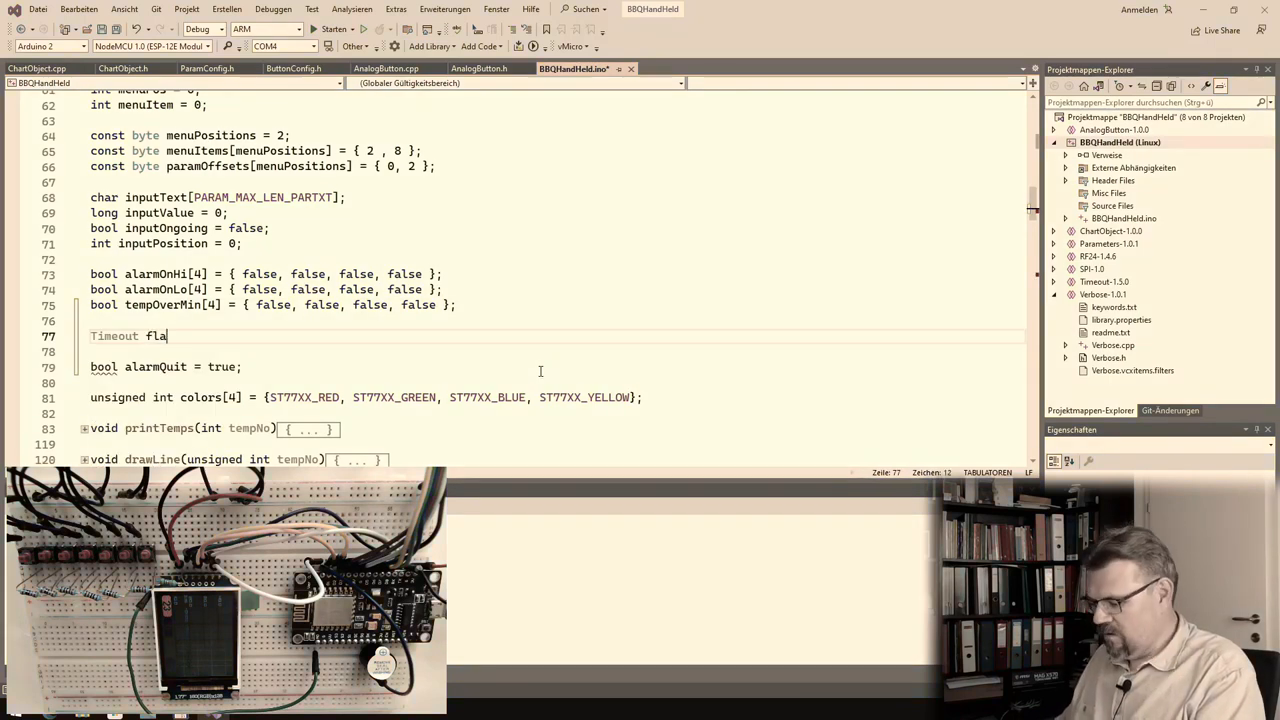
{"action": "type", "text": "shAlae"}
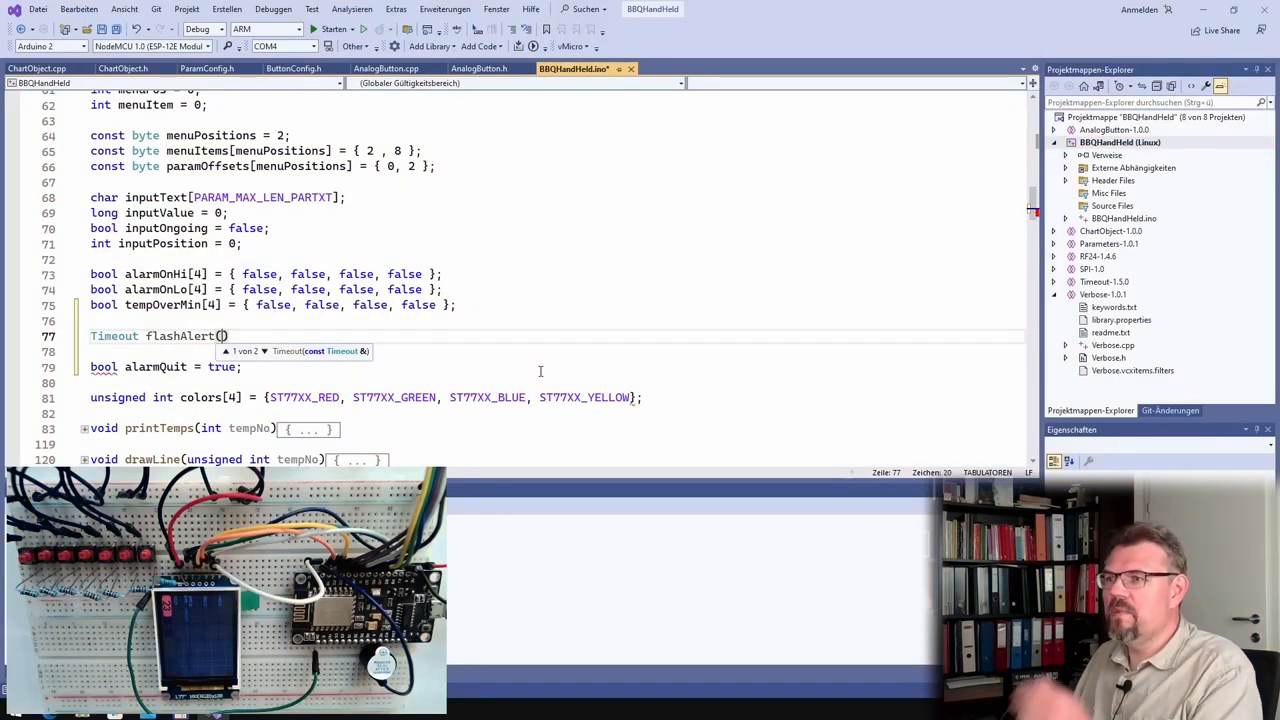
{"action": "type", "text": "500"}
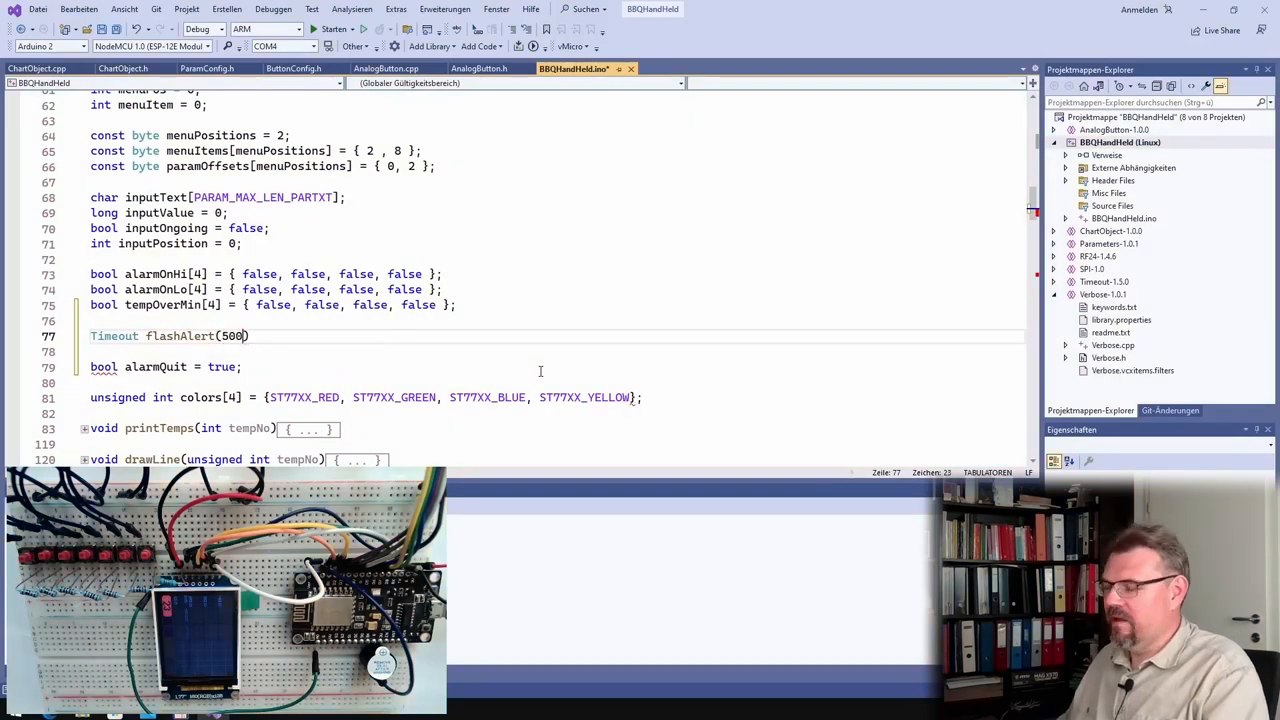
{"action": "type", "text": ";"}
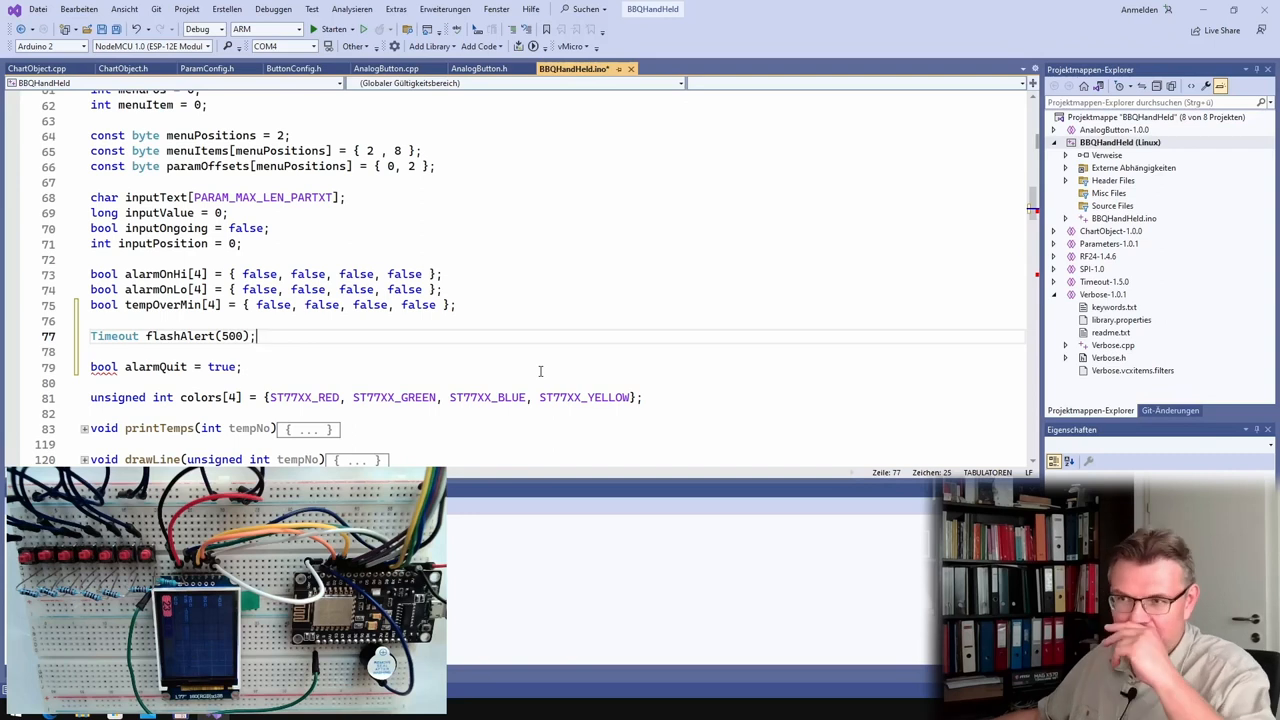
{"action": "scroll", "scroll_direction": "down", "scroll_amount": 3}
{"action": "type", "text": "if"}
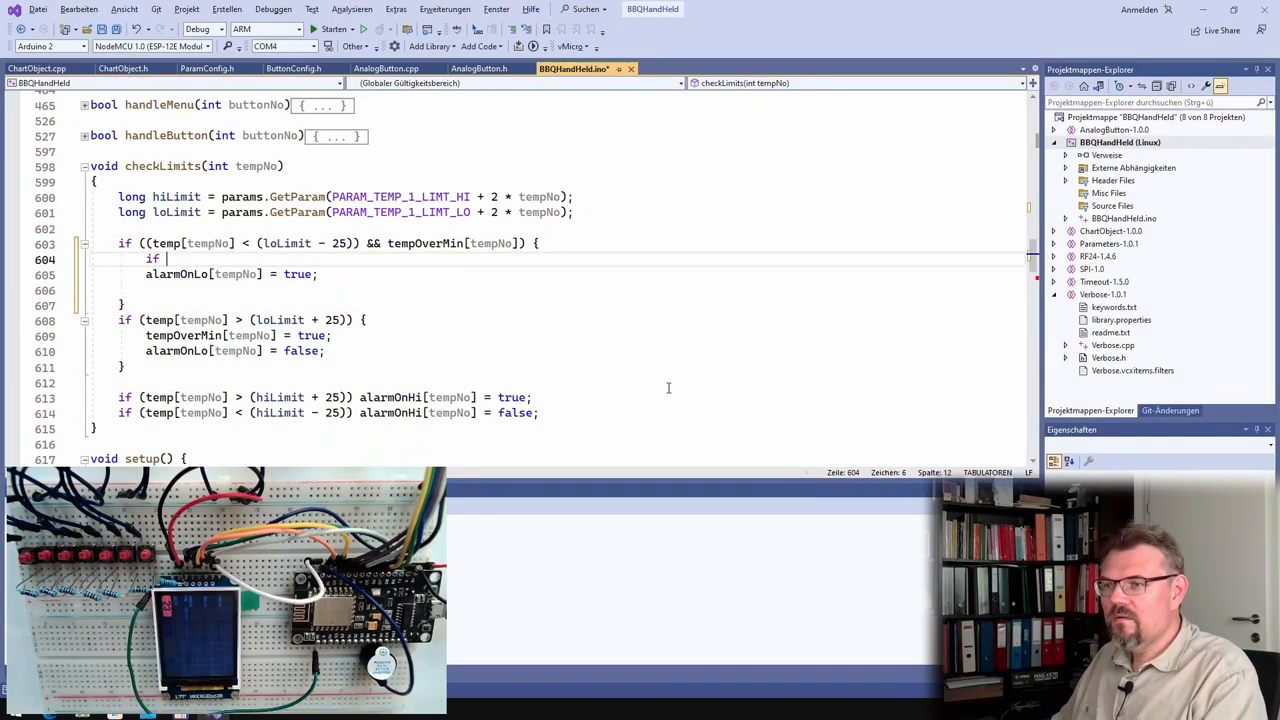
Wrap the high-limit check to set alarmQuit false and call flashAlert.SetNow().
{"action": "type", "text": "(!"}
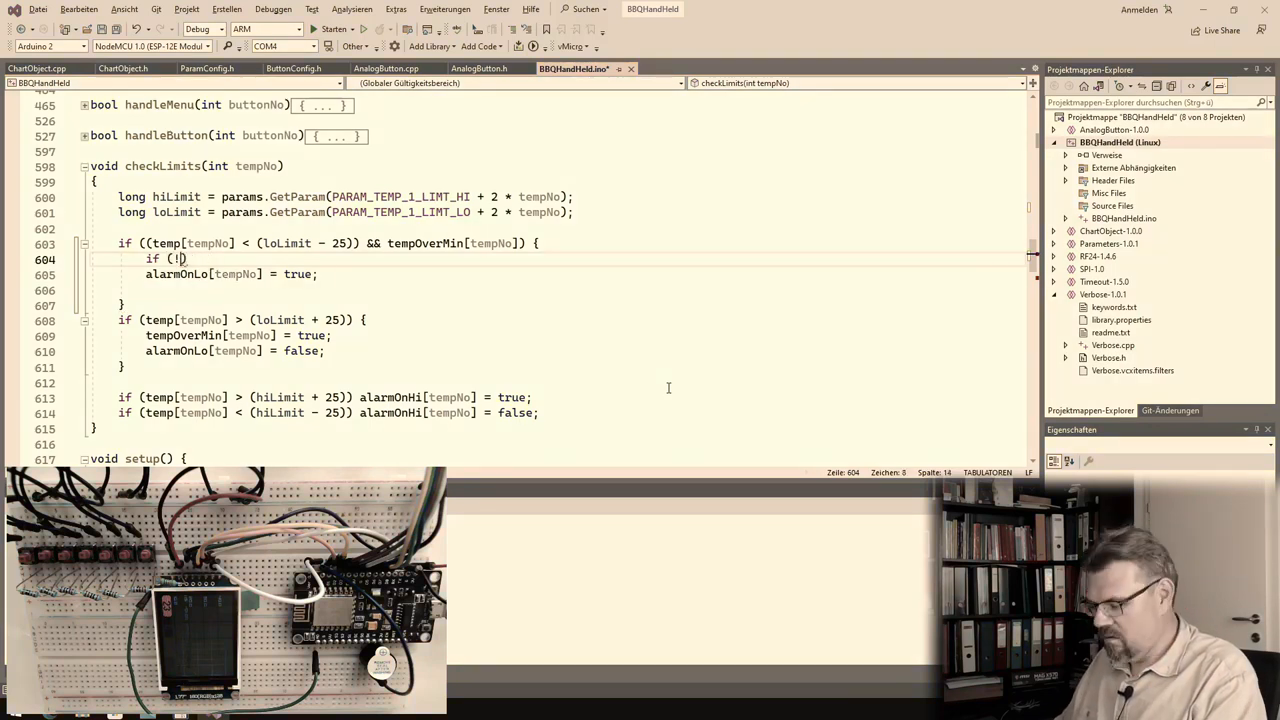
{"action": "type", "text": "alarmOnHi)"}
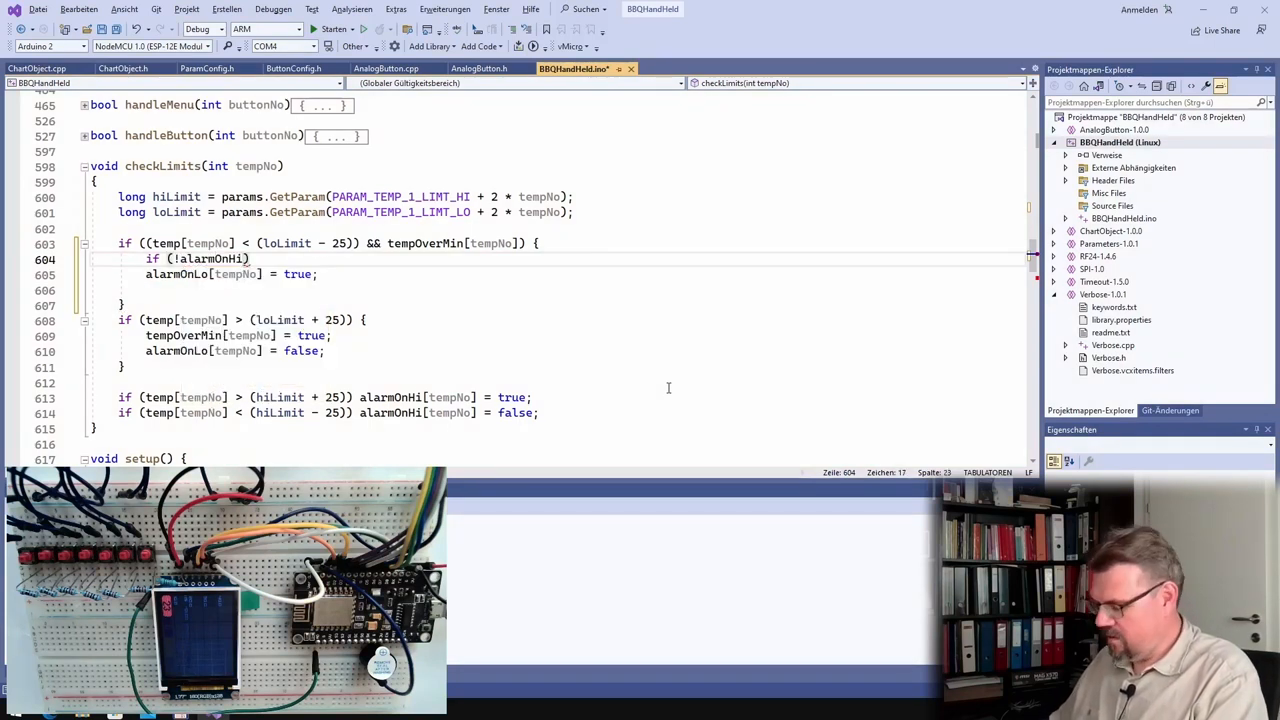
{"action": "type", "text": "[tempNo]"}
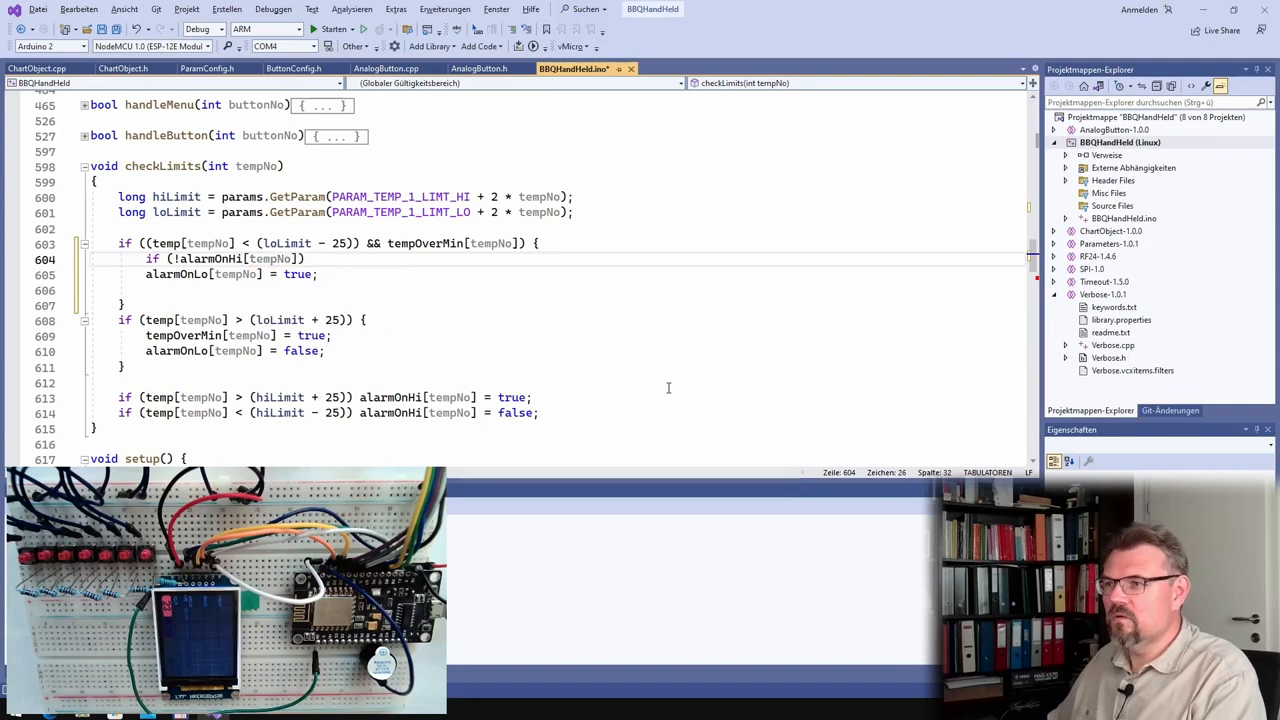
{"action": "type", "text": "alarmQuit = f"}
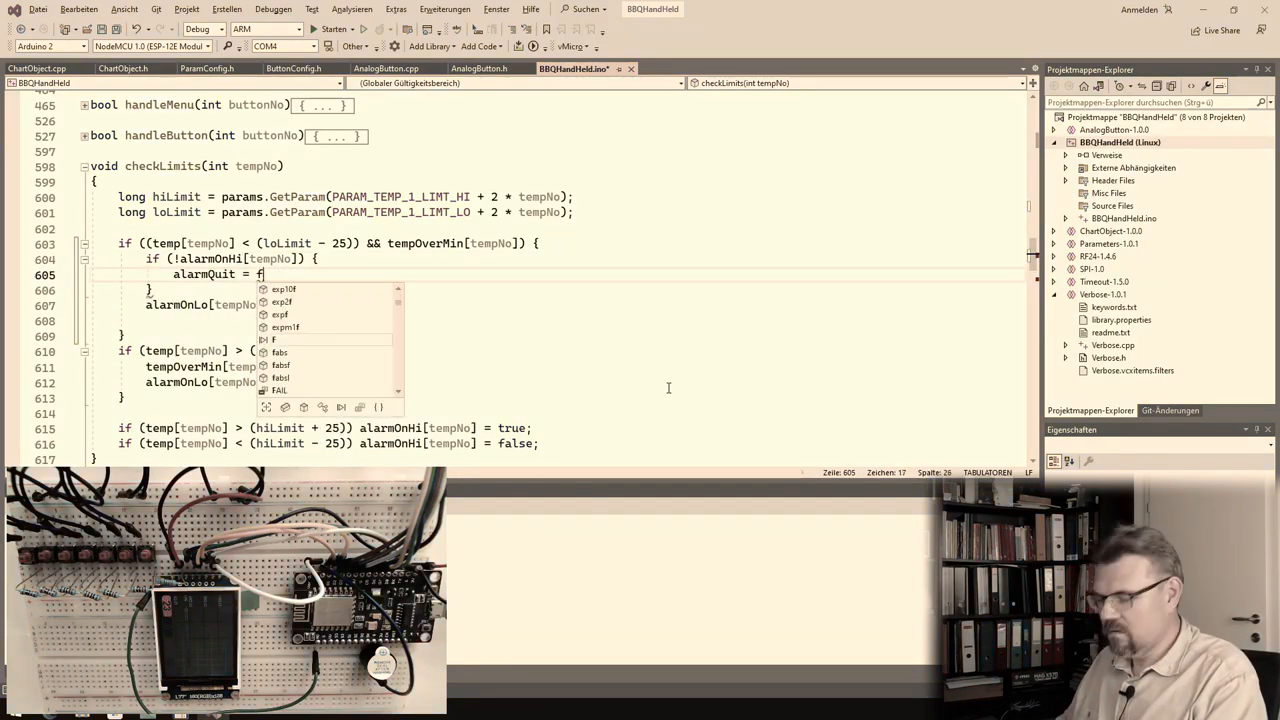
{"action": "type", "text": "alse;"}
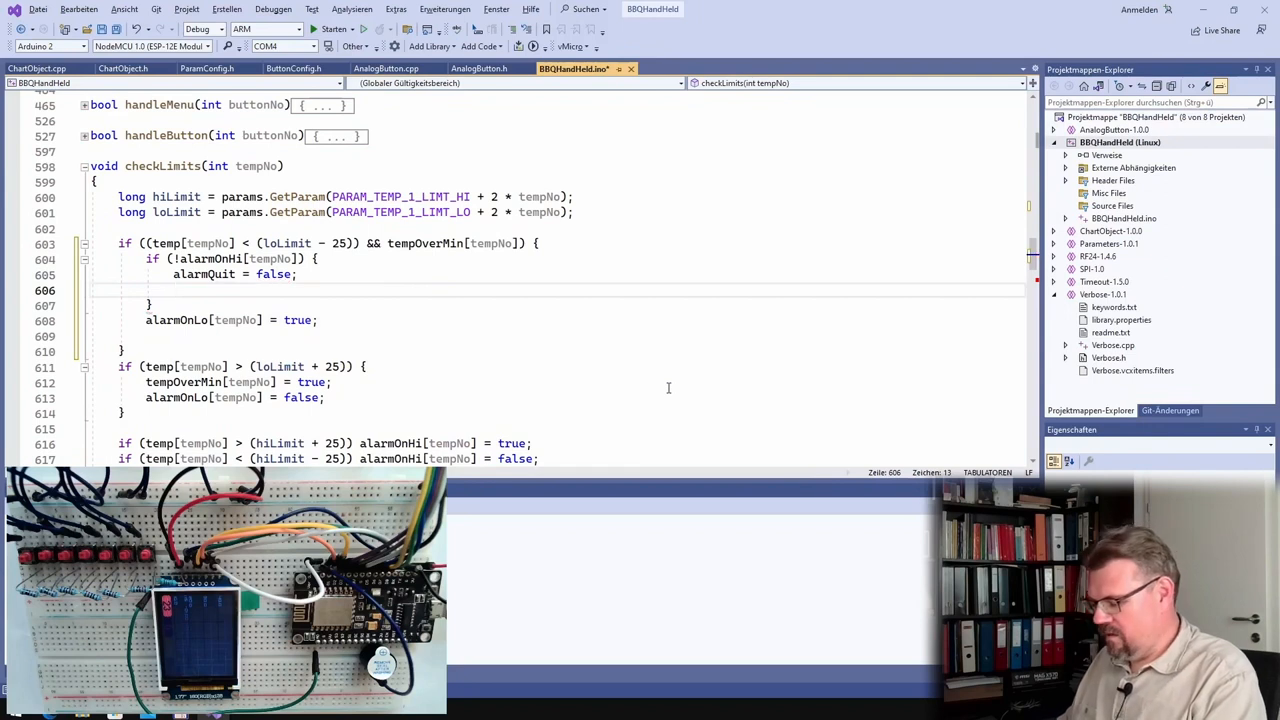
{"action": "type", "text": "ala"}
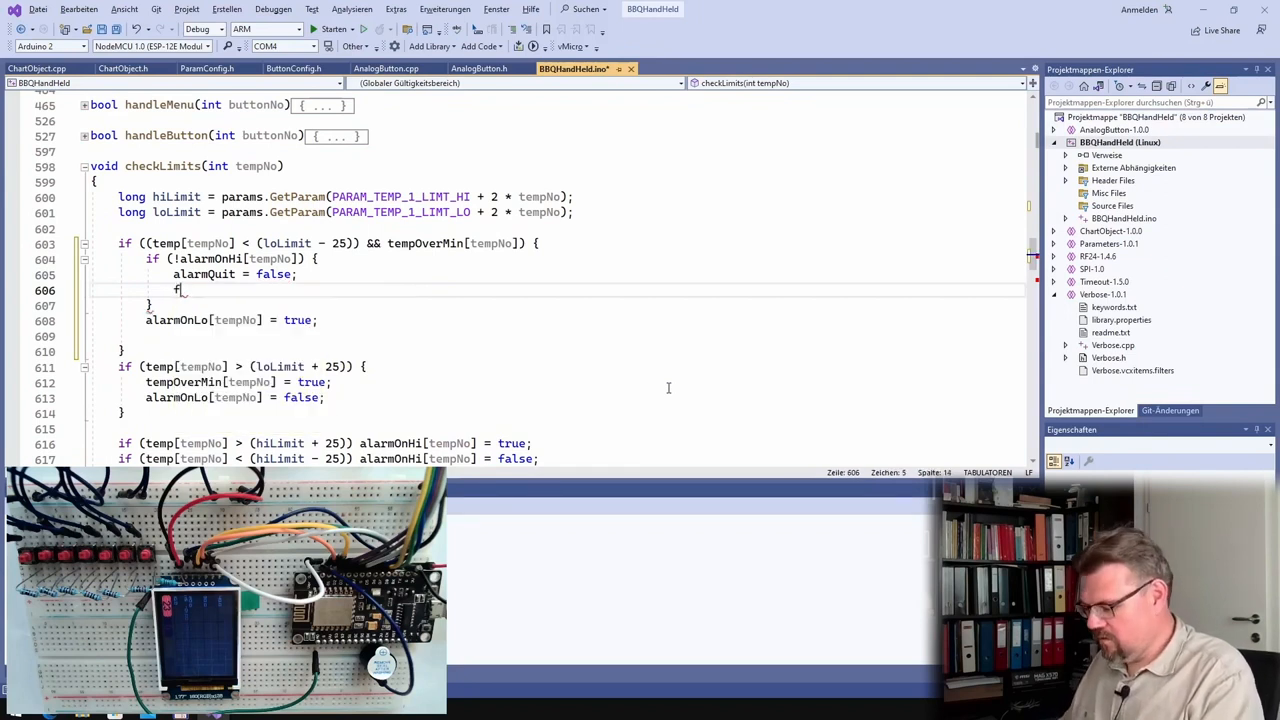
{"action": "type", "text": "lashAlert"}
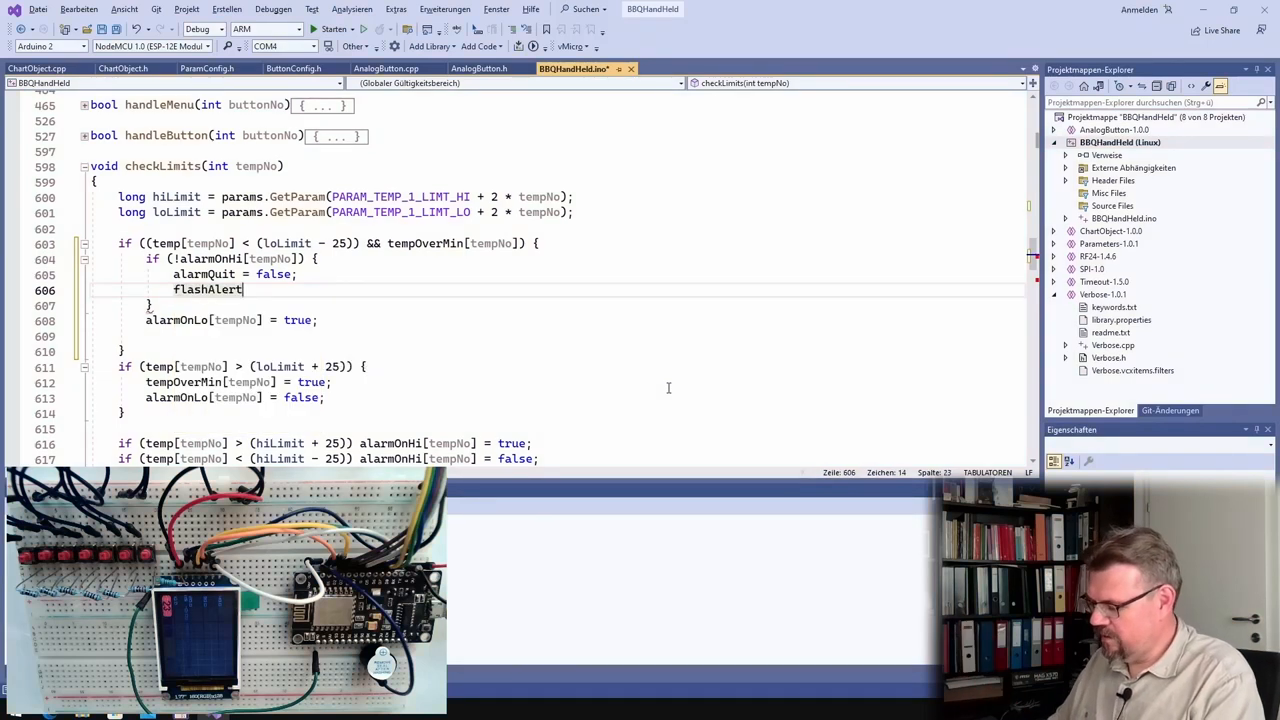
{"action": "type", "text": ".SetNow()"}
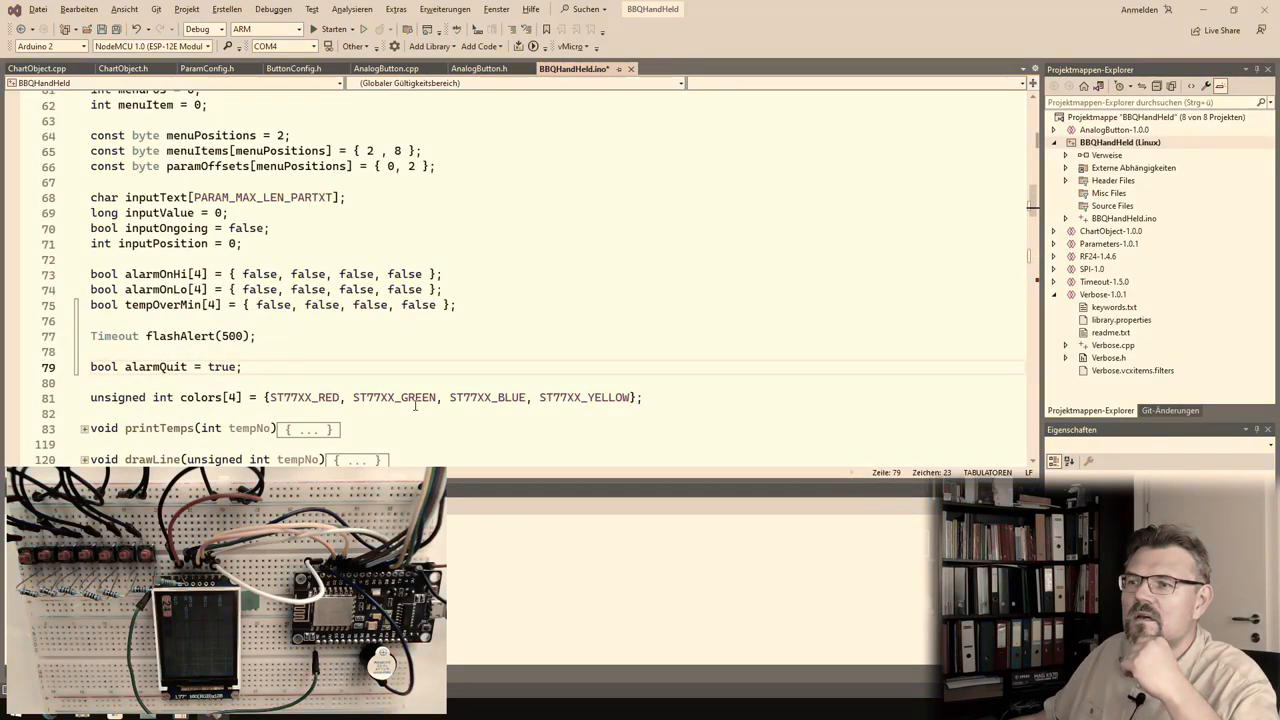
Declare 'bool peeper' and set 'peeper = true;' in the alarm branches.
{"action": "type", "text": "bool peeper"}
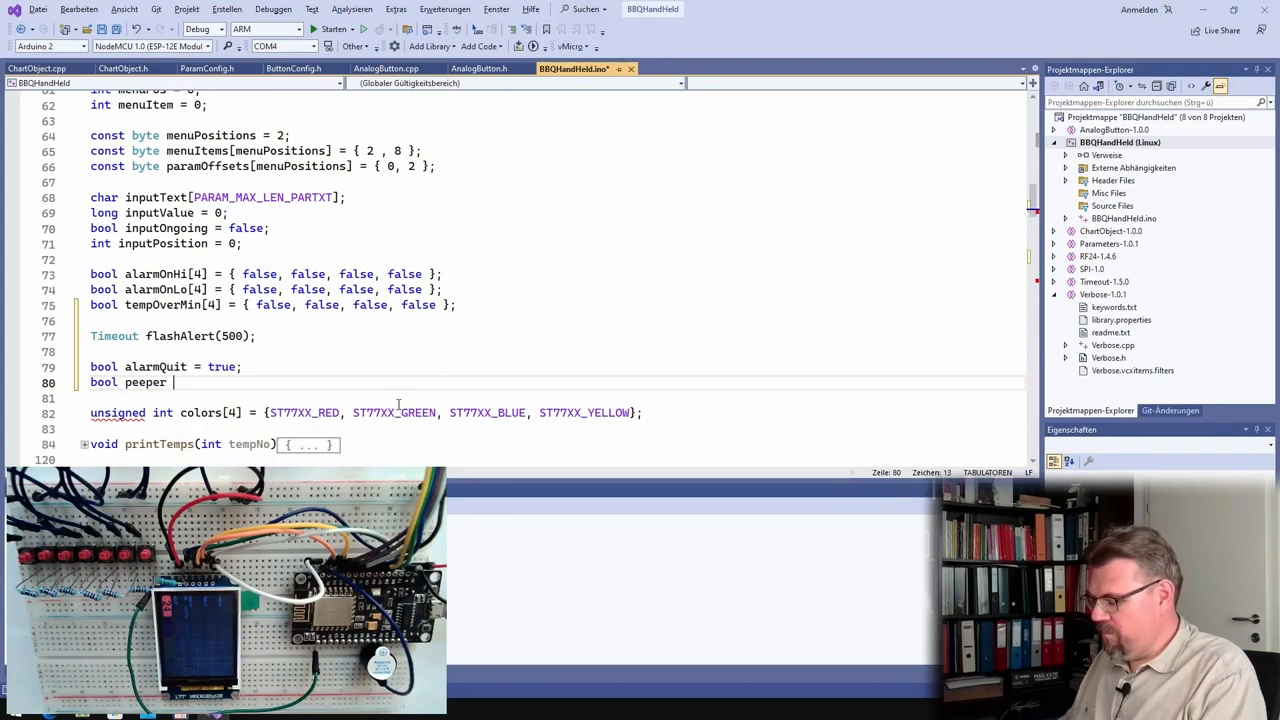
{"action": "scroll", "scroll_direction": "down", "scroll_amount": 3}
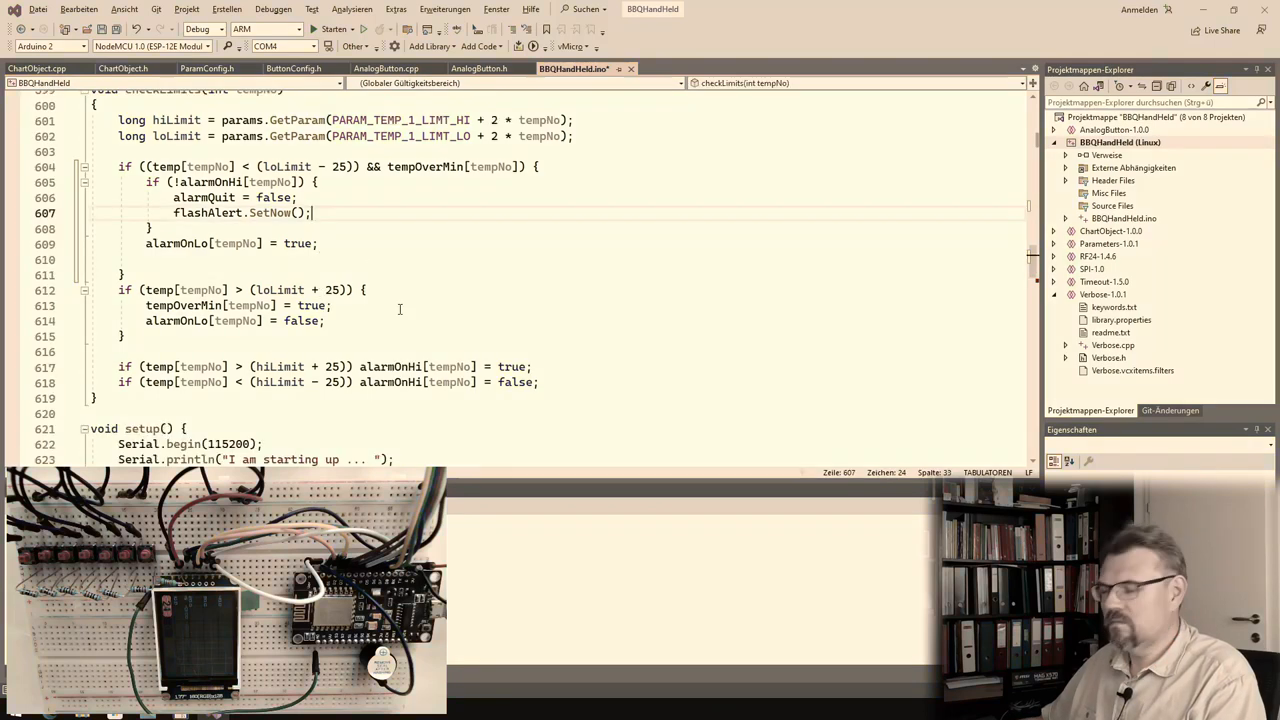
{"action": "type", "text": "peeper = true;"}
{"action": "left_click", "coordinate": [325, 366]}
{"action": "type", "text": "{"}
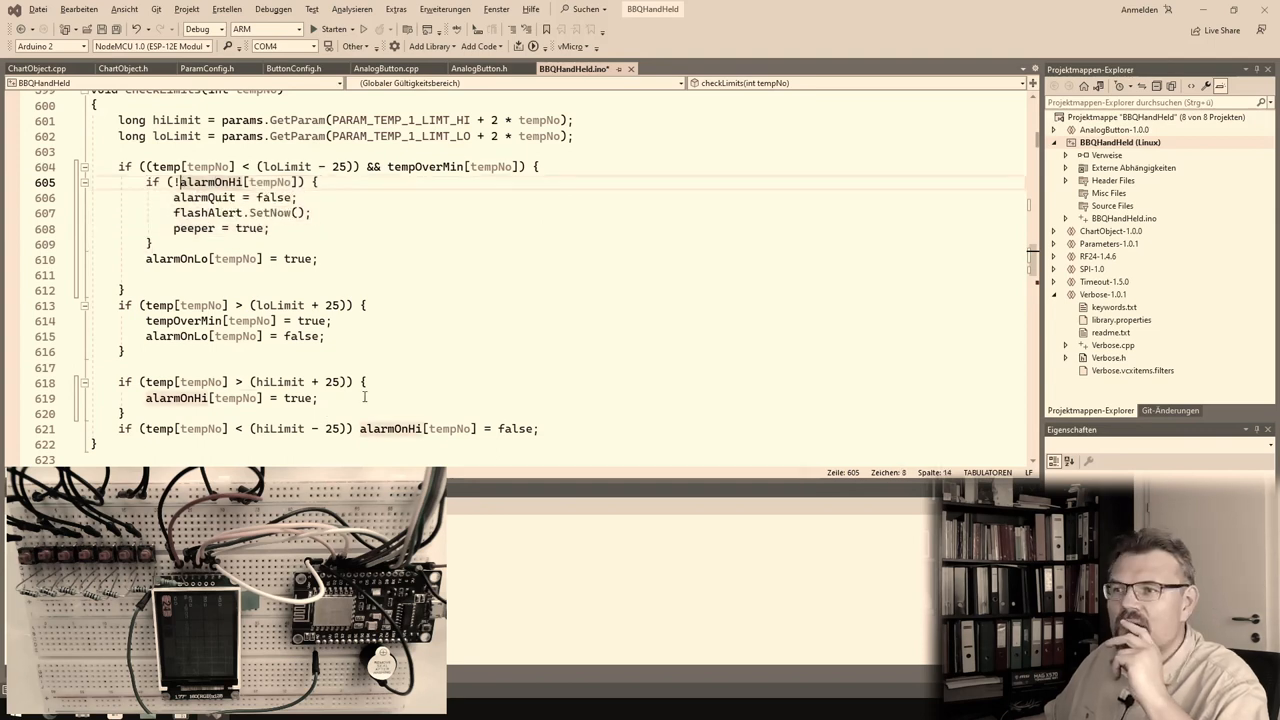
{"action": "scroll", "scroll_direction": "down", "scroll_amount": 3}
{"action": "type", "text": "L"}
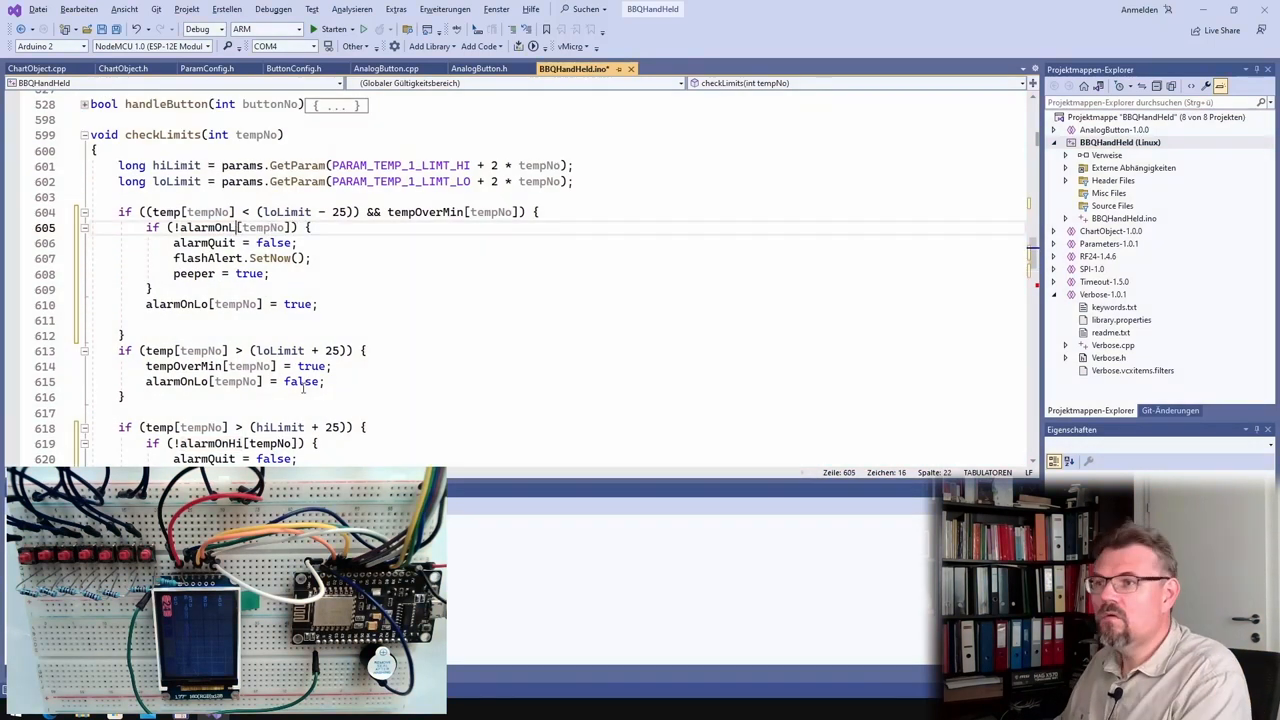
{"action": "scroll", "scroll_direction": "down", "scroll_amount": 3}
{"action": "type", "text": "o"}
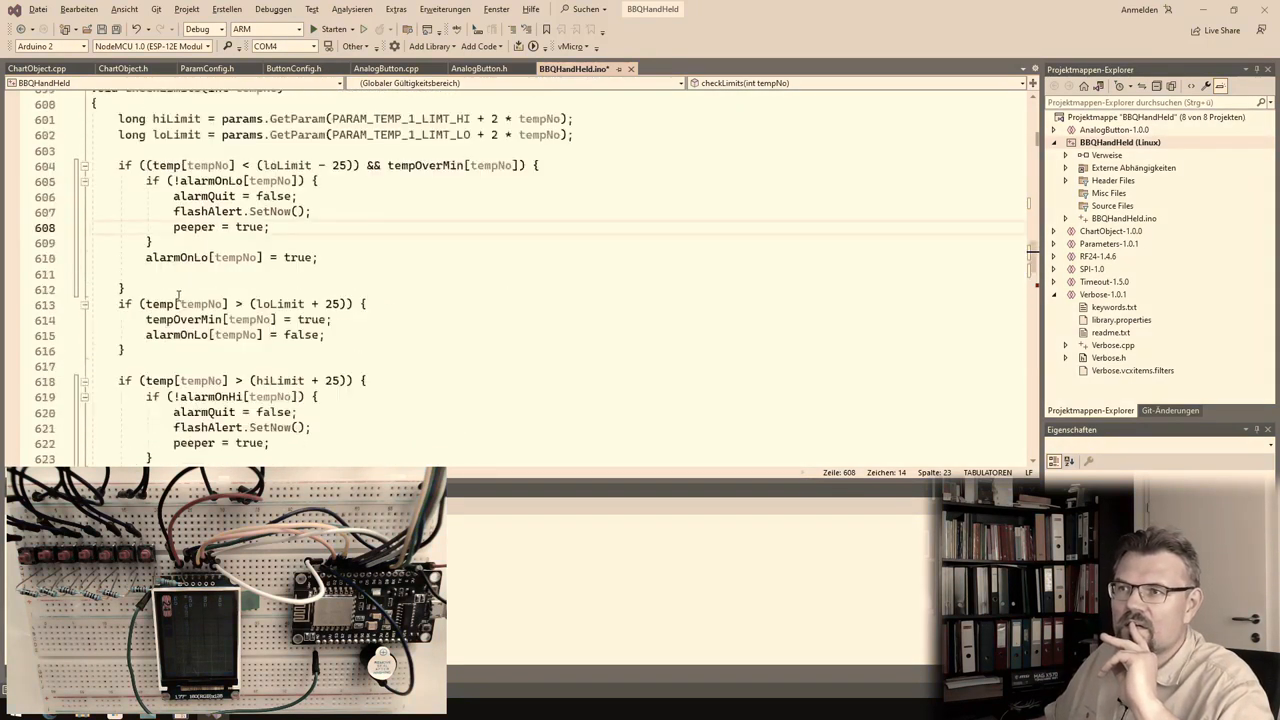
{"action": "scroll", "scroll_direction": "down", "scroll_amount": 3}
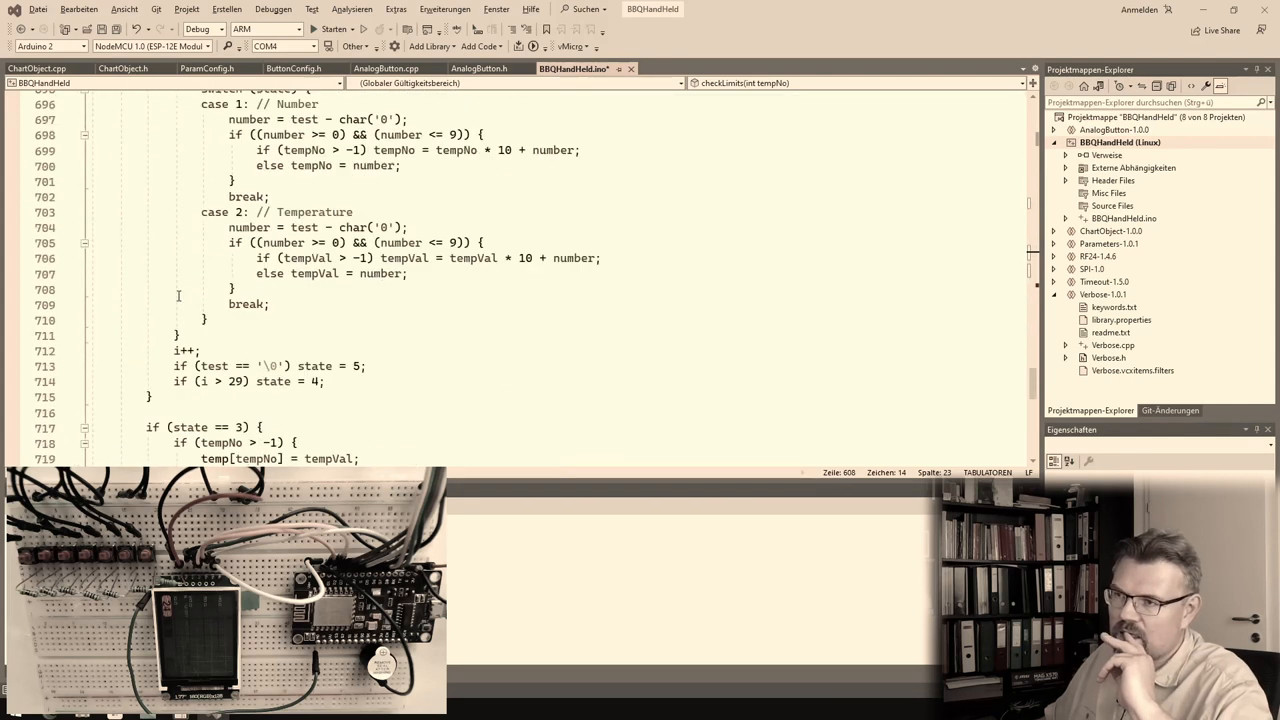
Add an if (flashAlert.TimedOut()) block toggling beeper and writing it to BACKLIGHT_PIN.
{"action": "scroll", "scroll_direction": "down", "scroll_amount": 3}
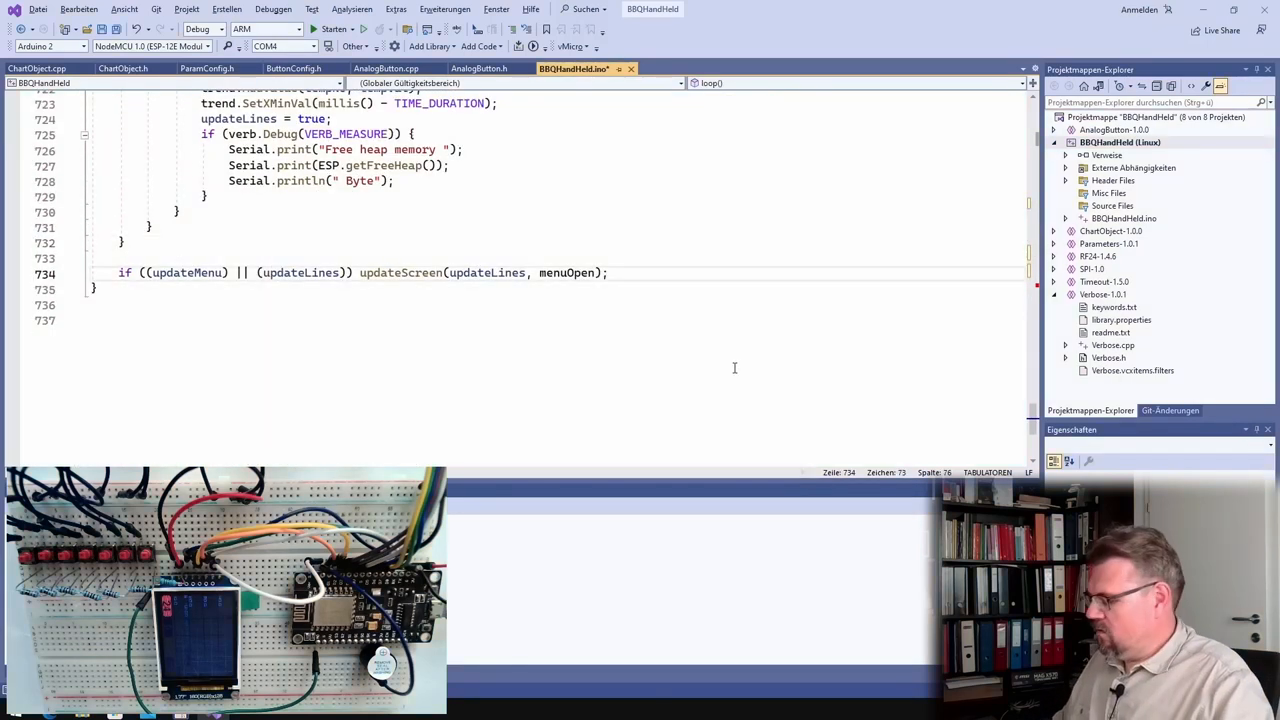
{"action": "type", "text": "if (fals"}
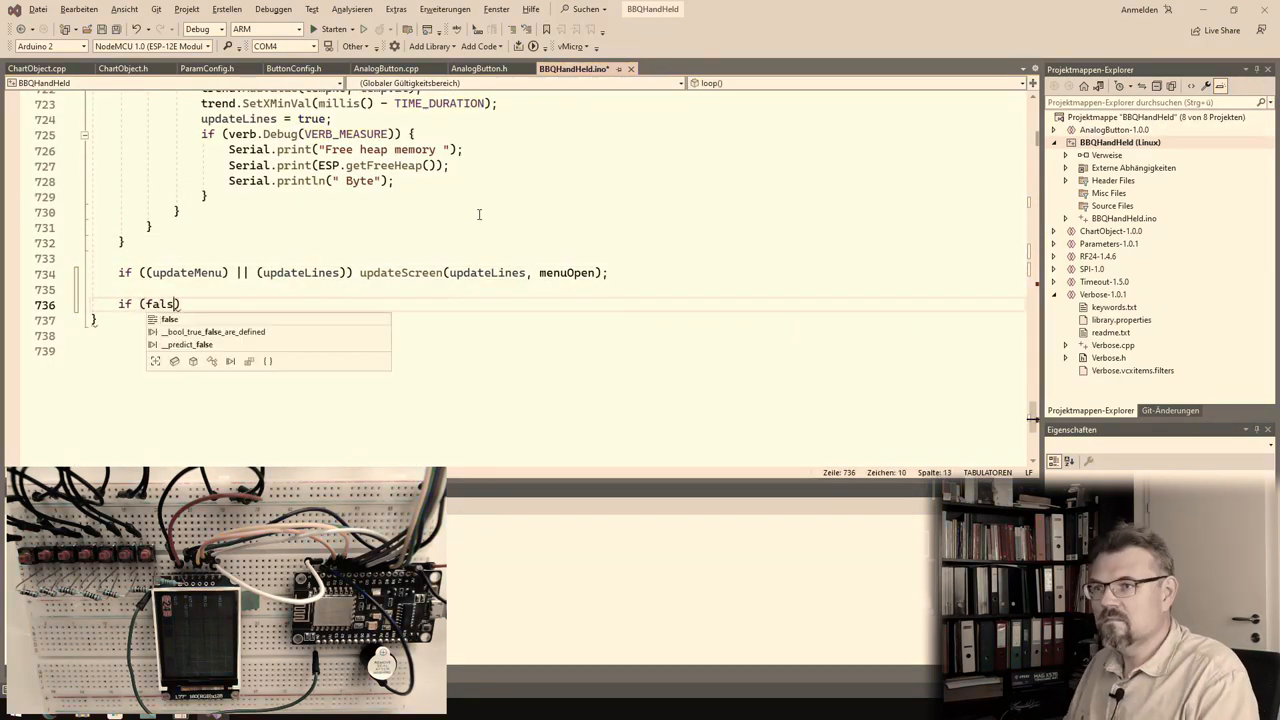
{"action": "type", "text": "flashAlert.TimedOut()"}
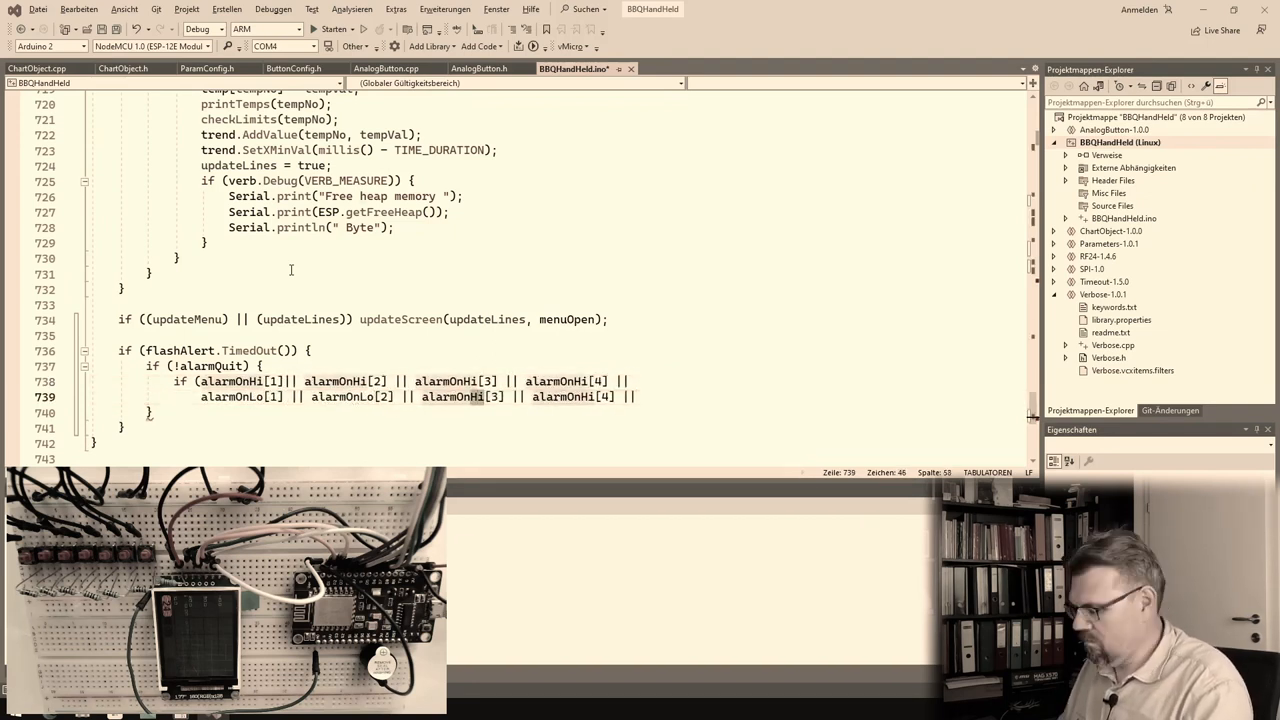
{"action": "type", "text": "beep"}
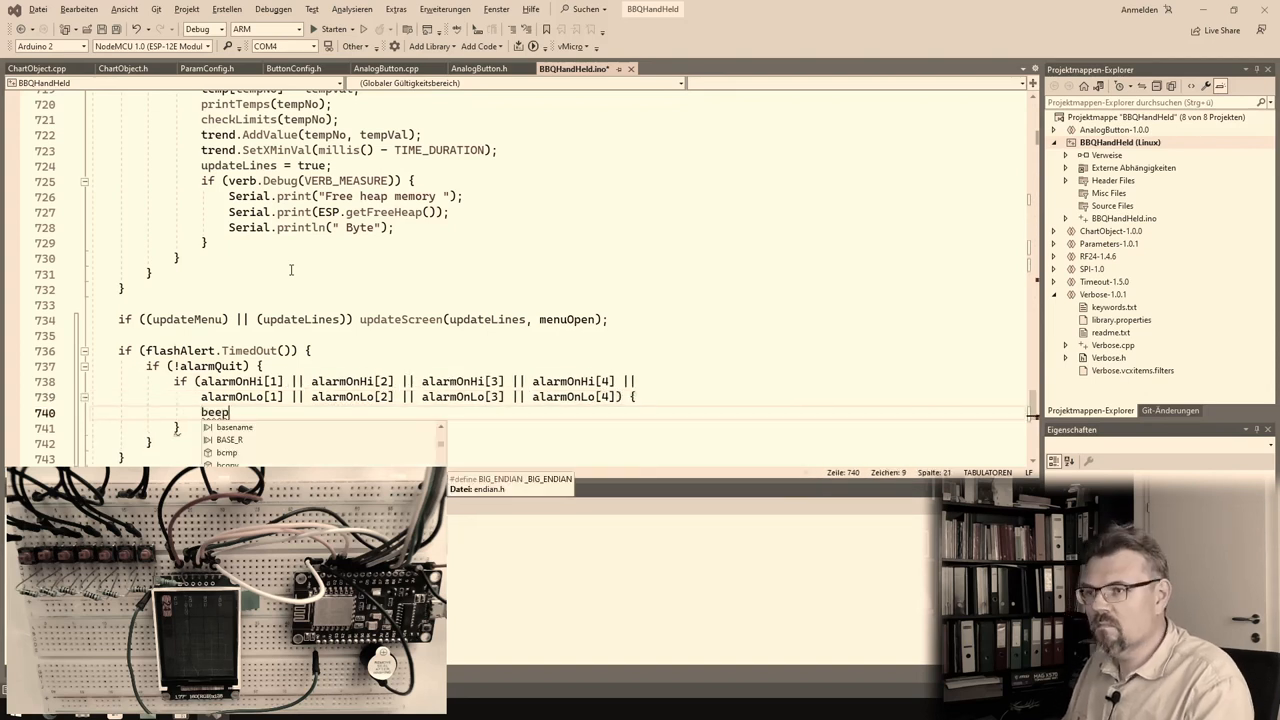
{"action": "type", "text": "er = !beeper;"}
{"action": "type", "text": "digitalWrite"}
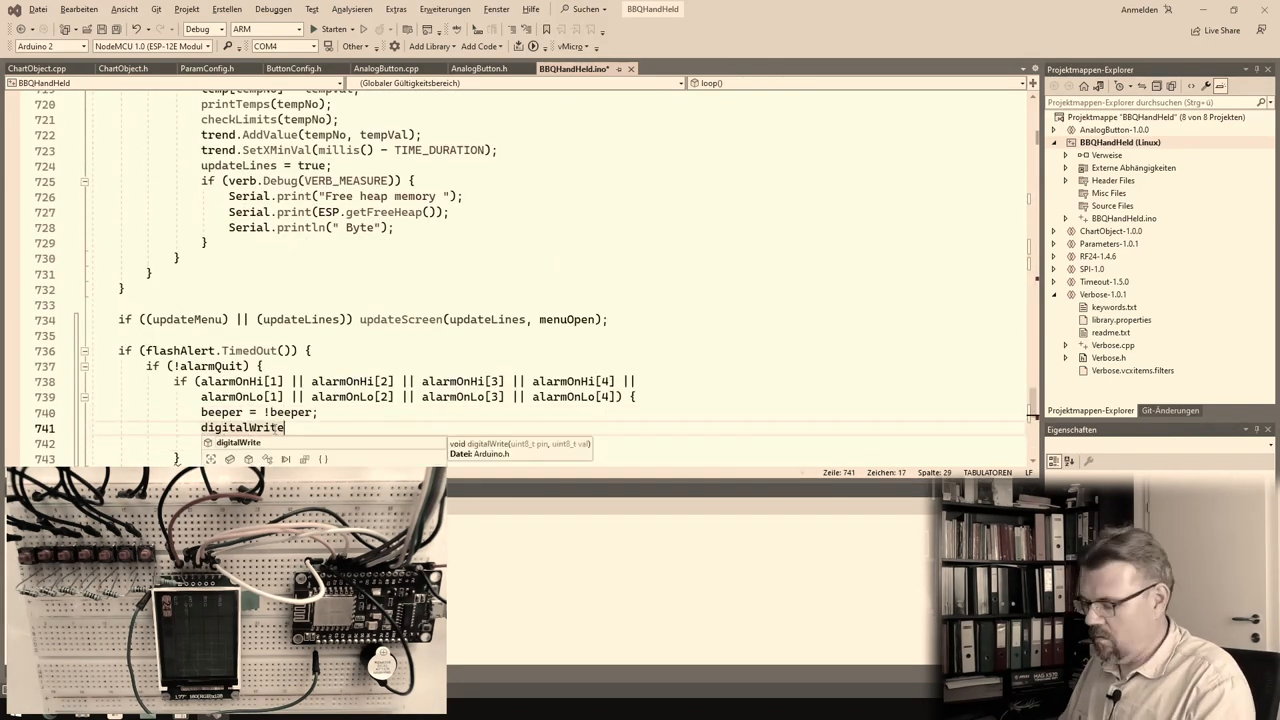
{"action": "type", "text": "(BACKLIGHT_PIN, beeper);"}
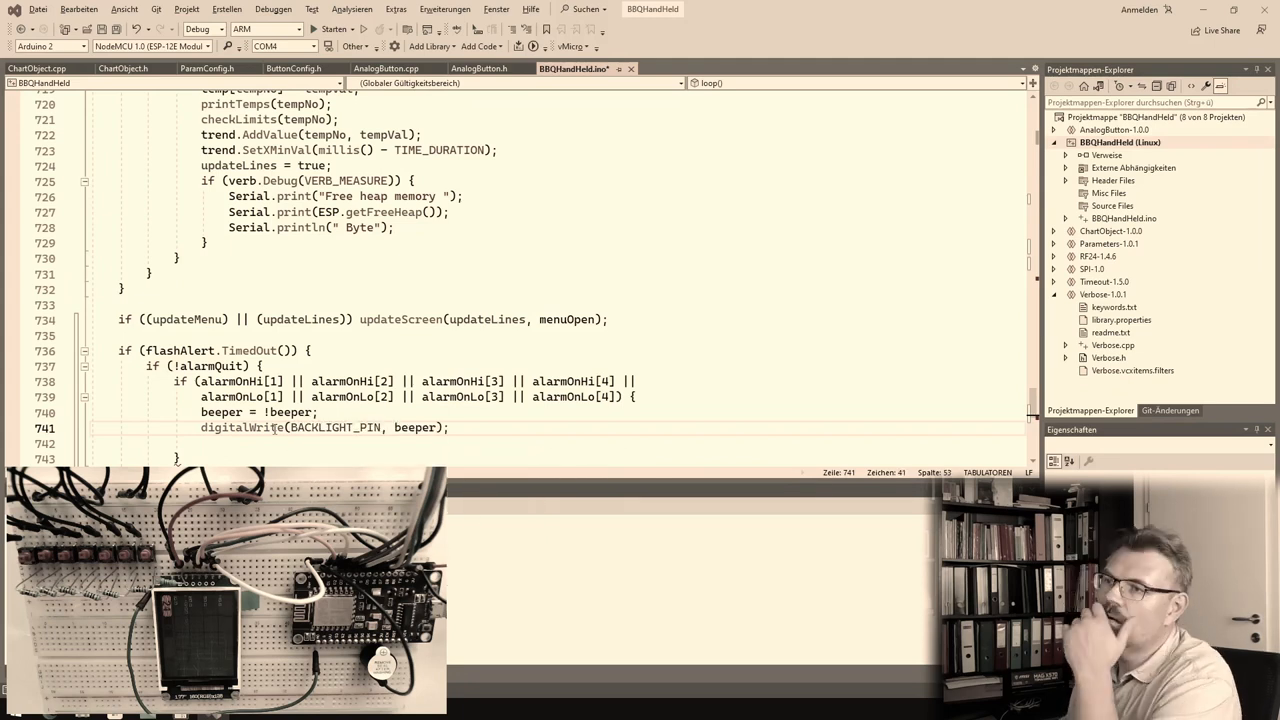
{"action": "type", "text": "flashAlert.SetN"}
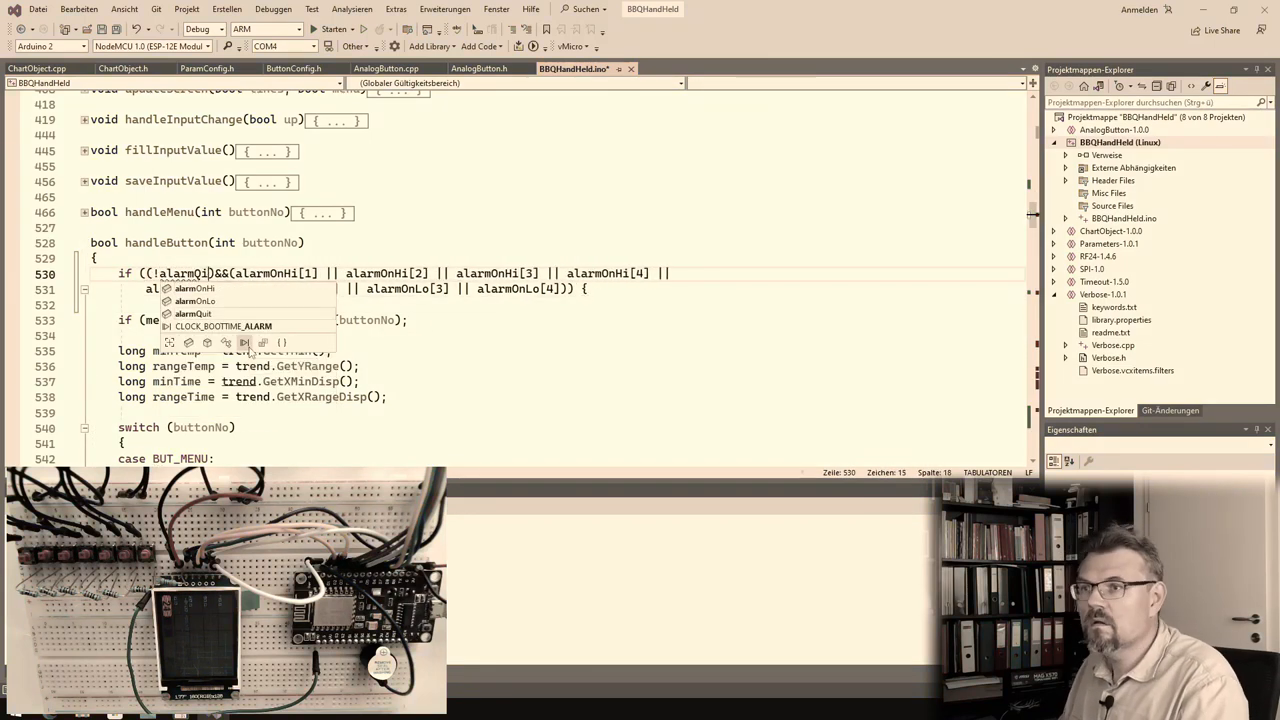
Add a BUT_OK check that sets alarmQuit true and writes BACKLIGHT_PIN high.
{"action": "type", "text": "alarm"}
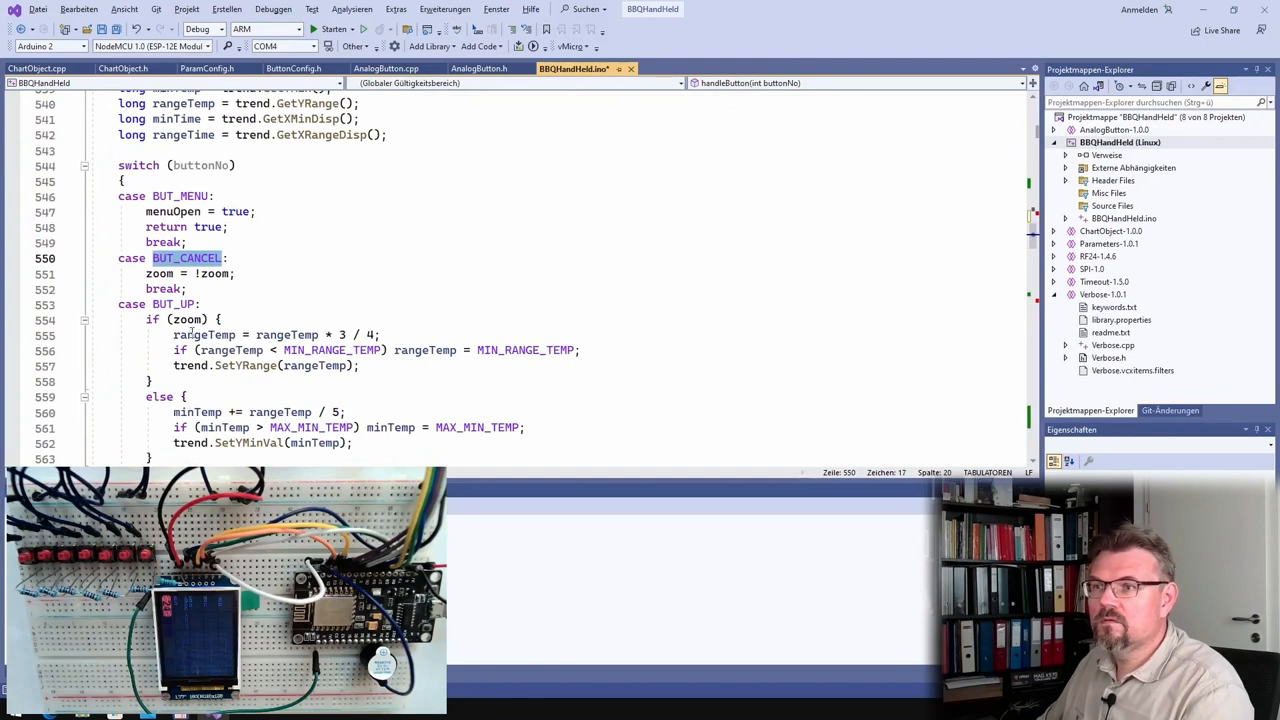
{"action": "scroll", "scroll_direction": "down", "scroll_amount": 3}
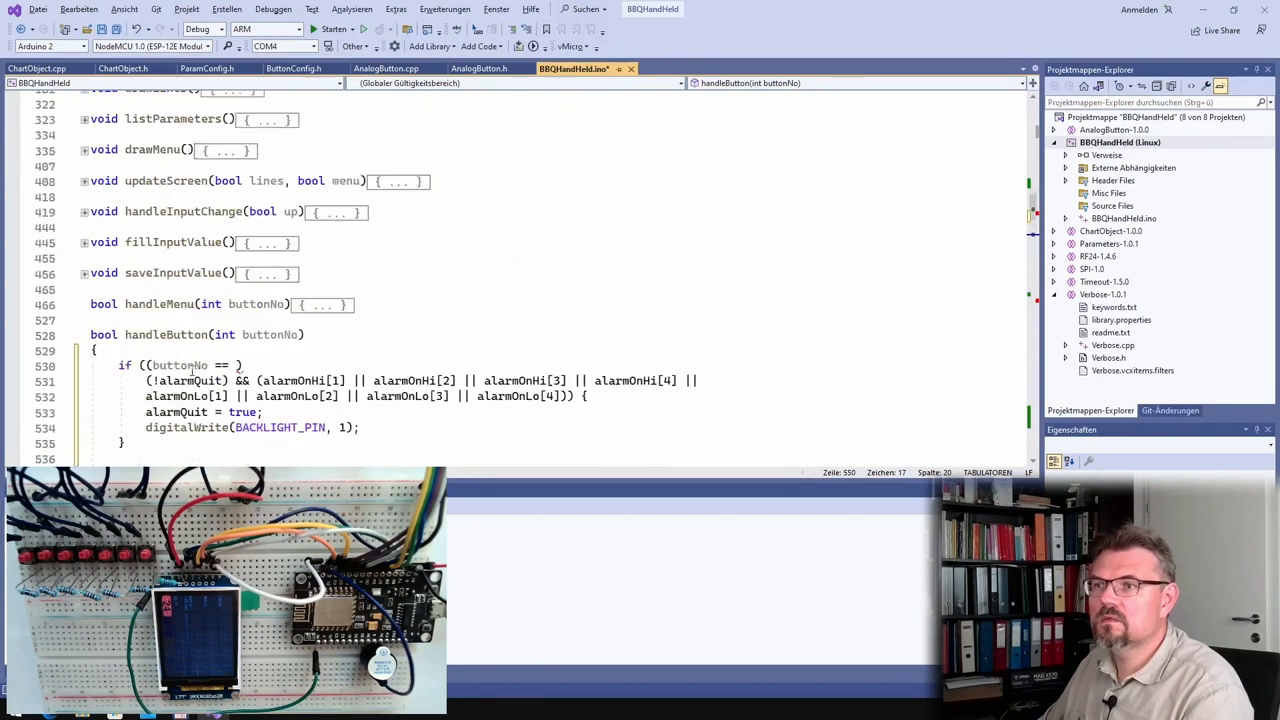
{"action": "type", "text": "BUTTON_"}
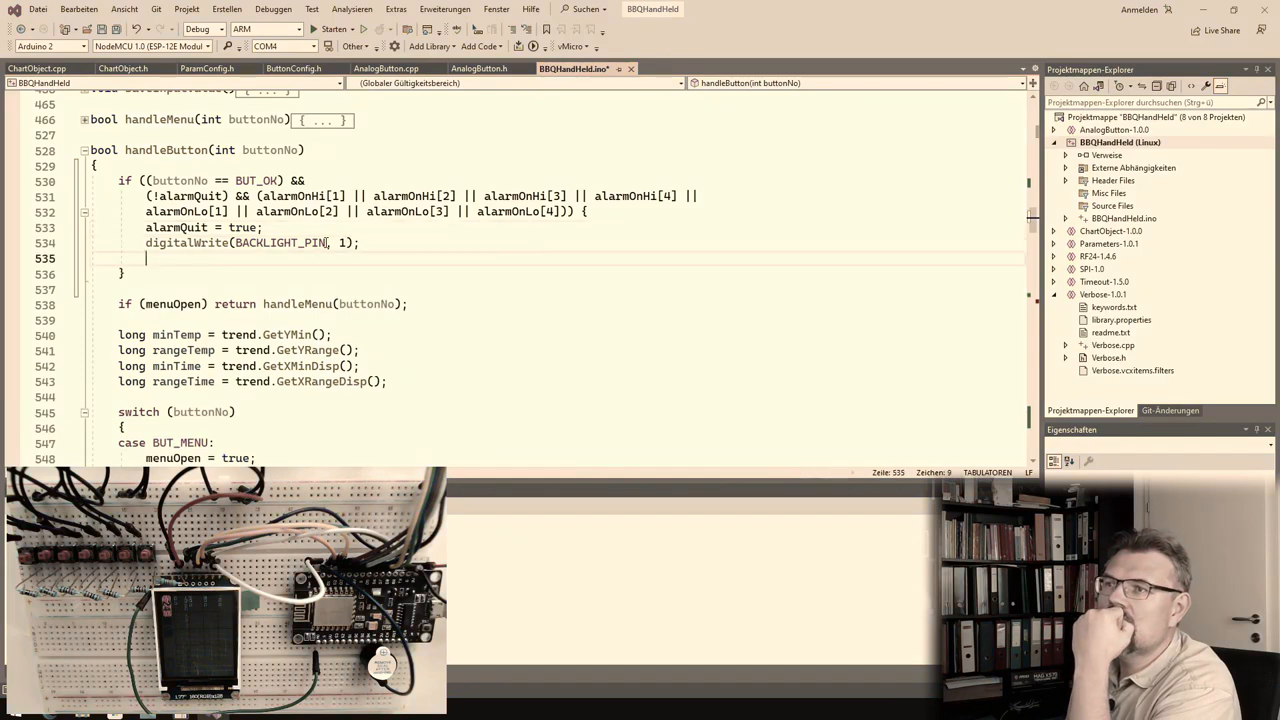
{"action": "type", "text": "return fal"}
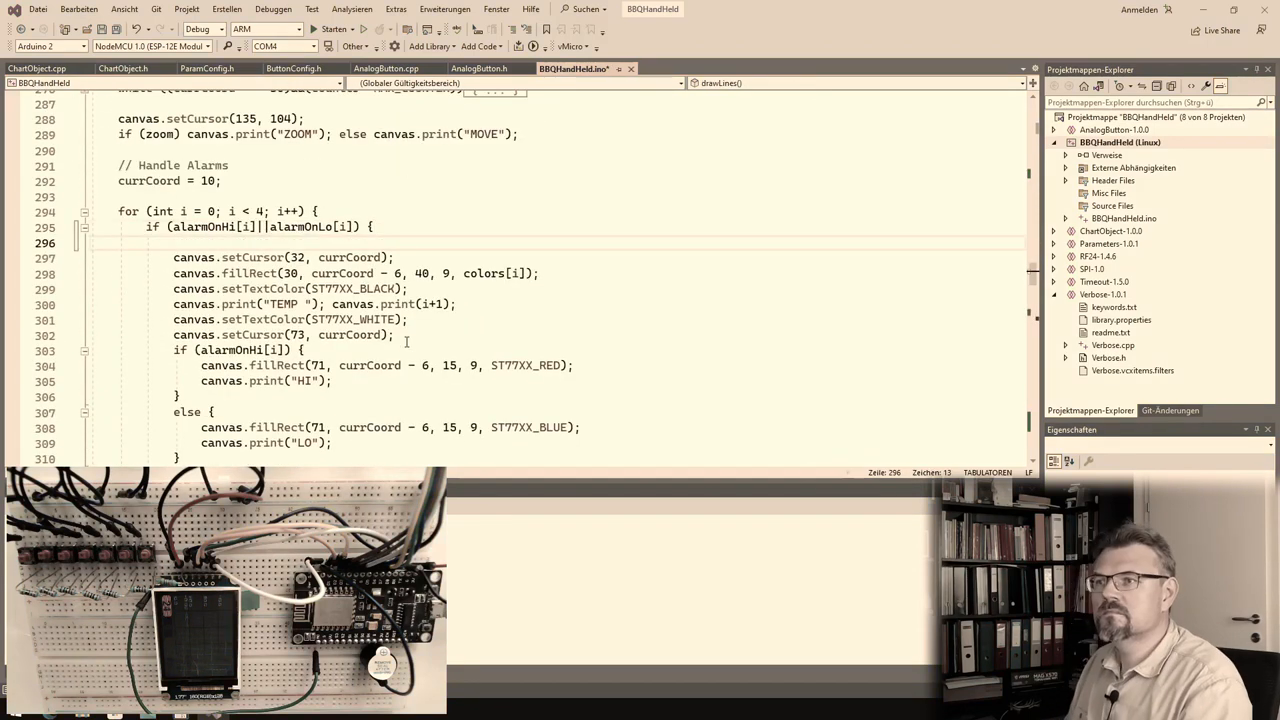
Type 'unsigned int color =' inside drawLines' Handle Alarms loop.
{"action": "type", "text": "unsigned int color ="}
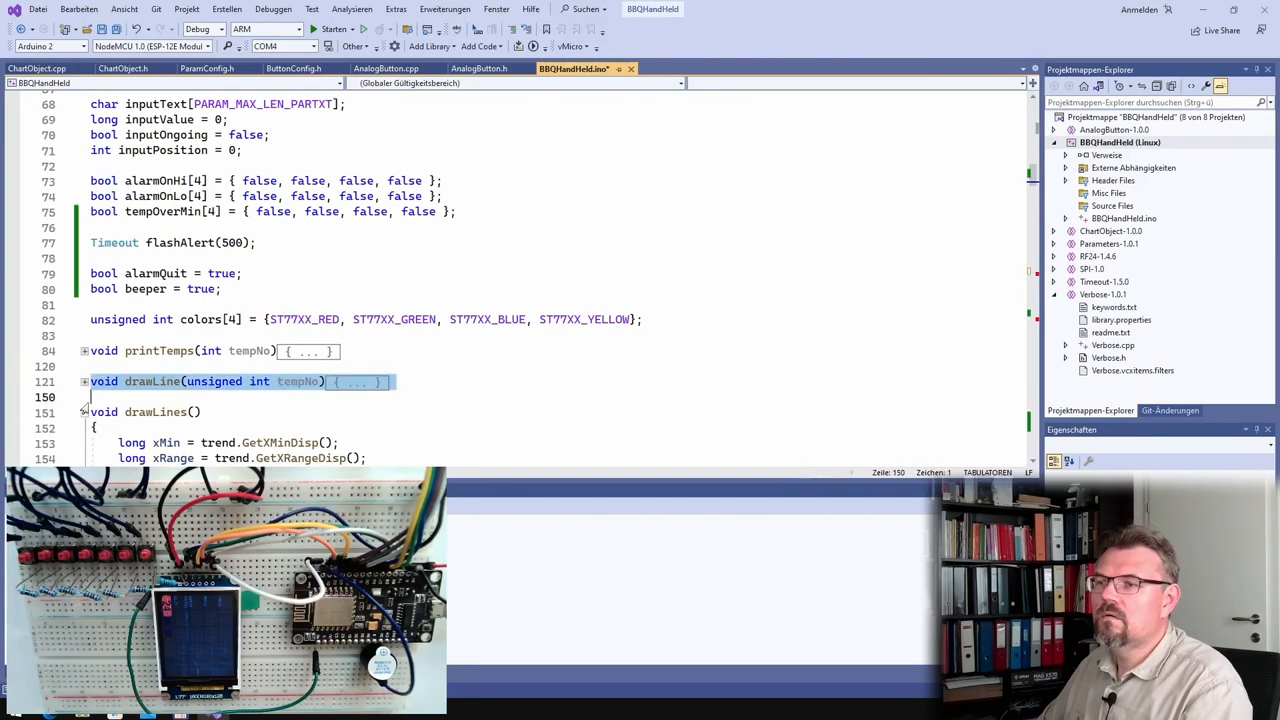
{"action": "scroll", "scroll_direction": "down", "scroll_amount": 3}
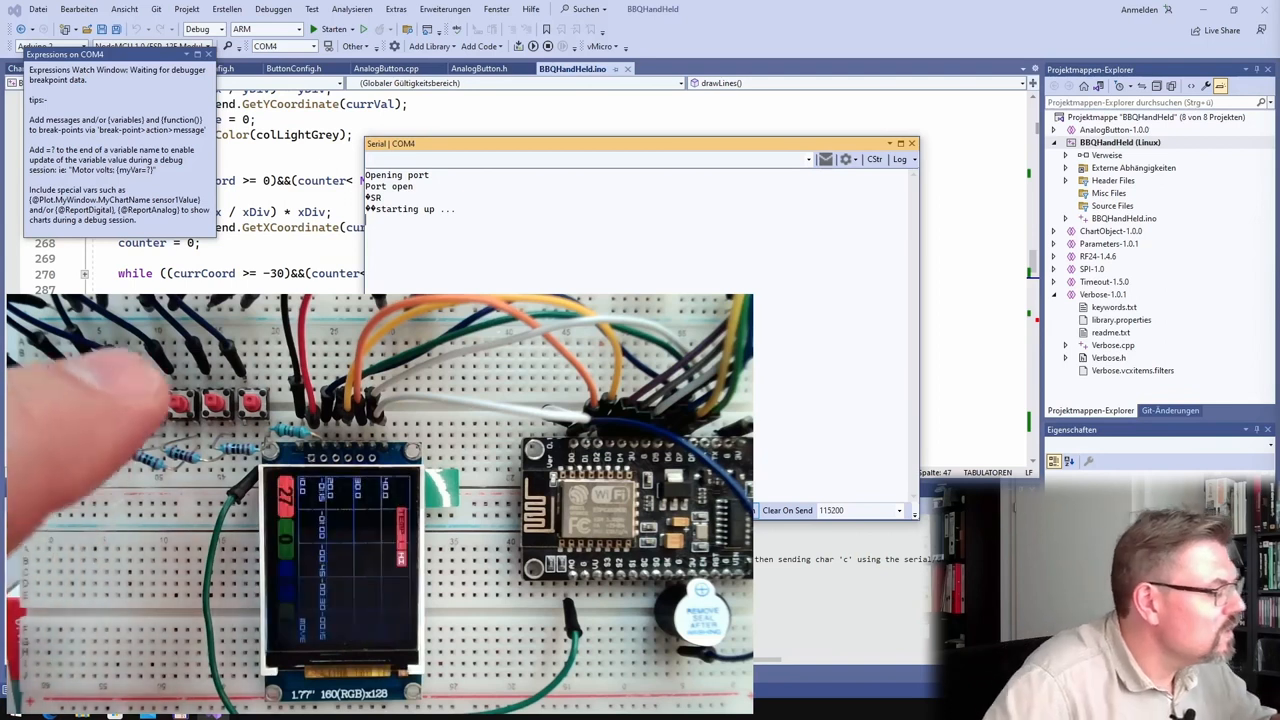
Press a breadboard button, logging 'Button #1 pressed. Base value: 1024' on COM4.
{"action": "left_click", "coordinate": [250, 405]}
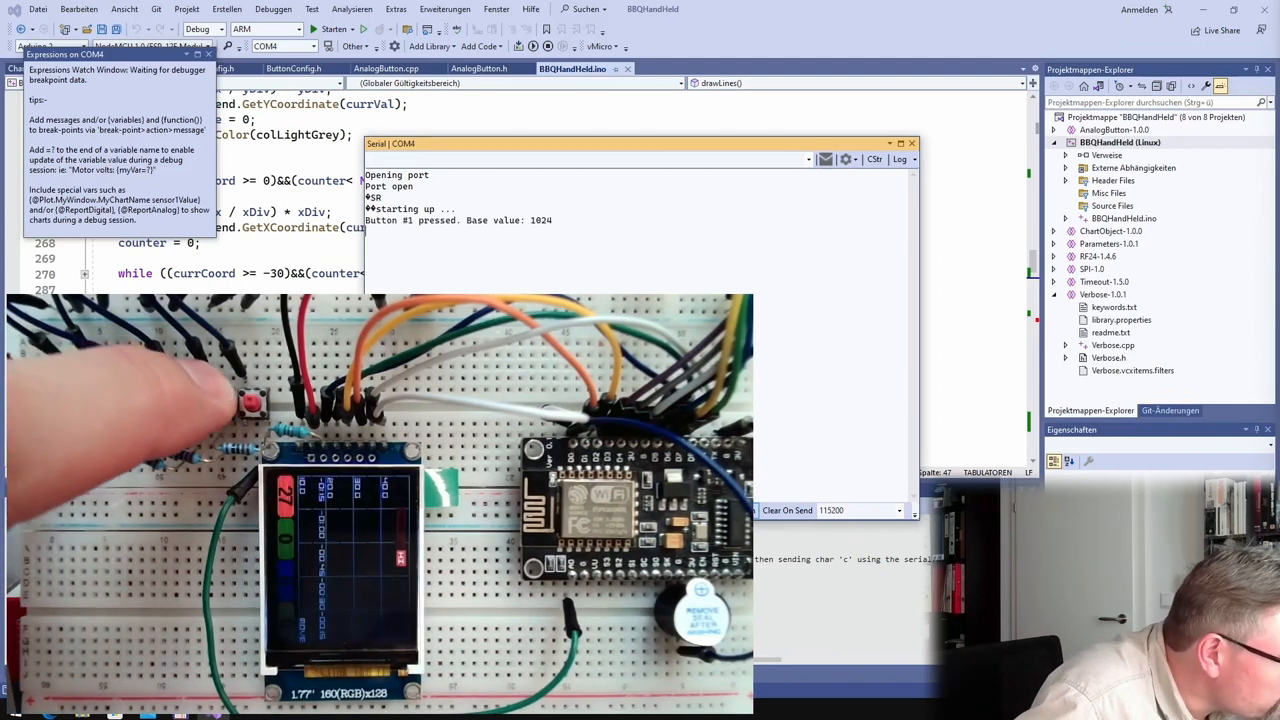